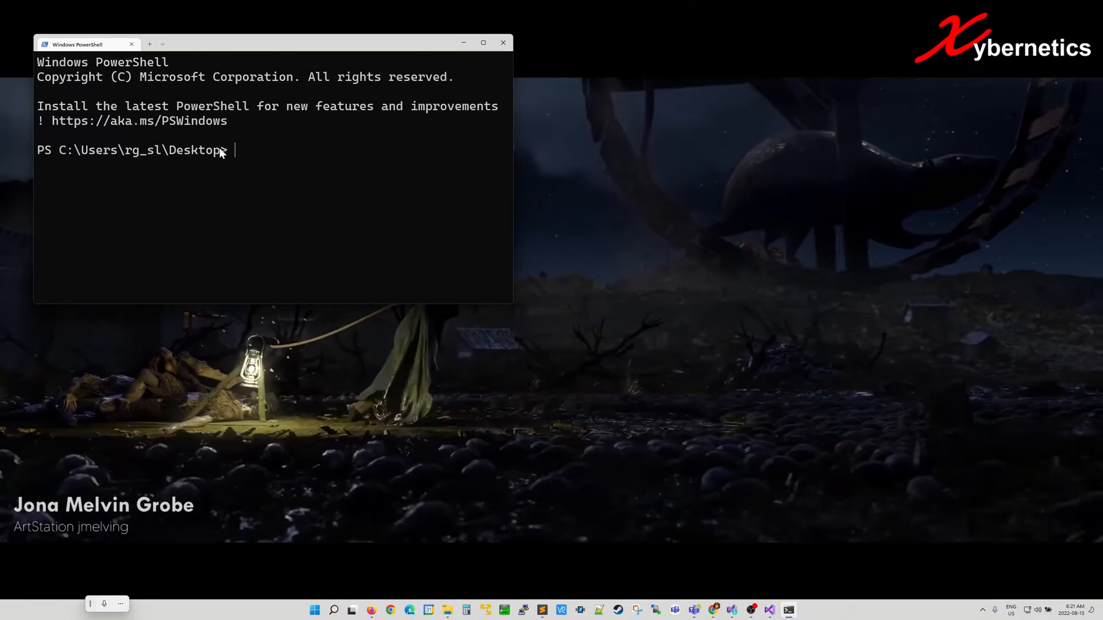
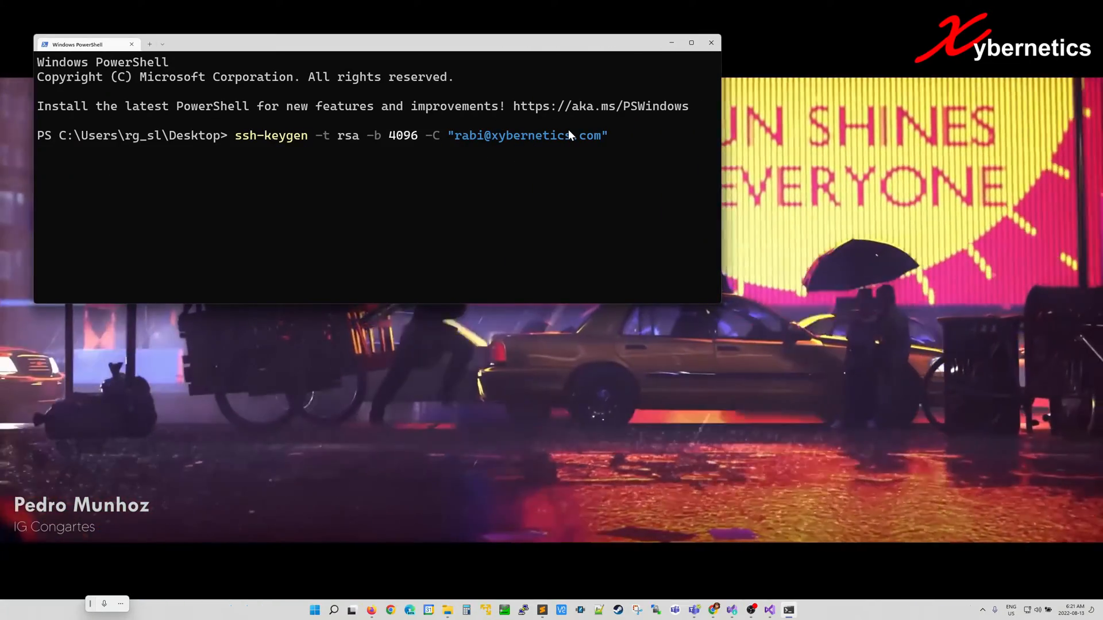
key(Return)
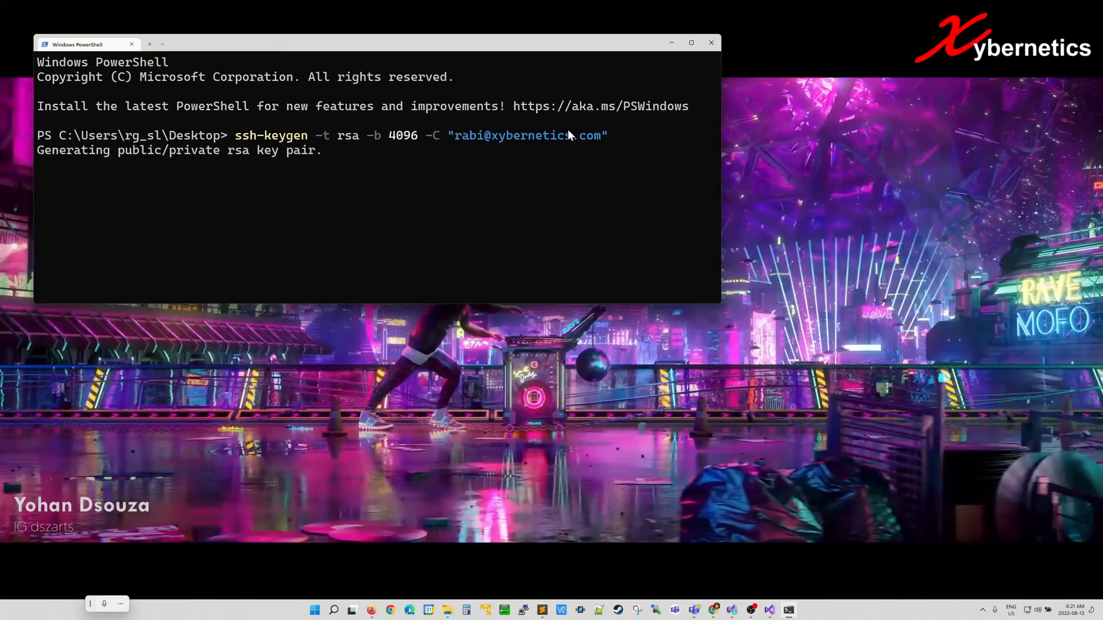
key(Return)
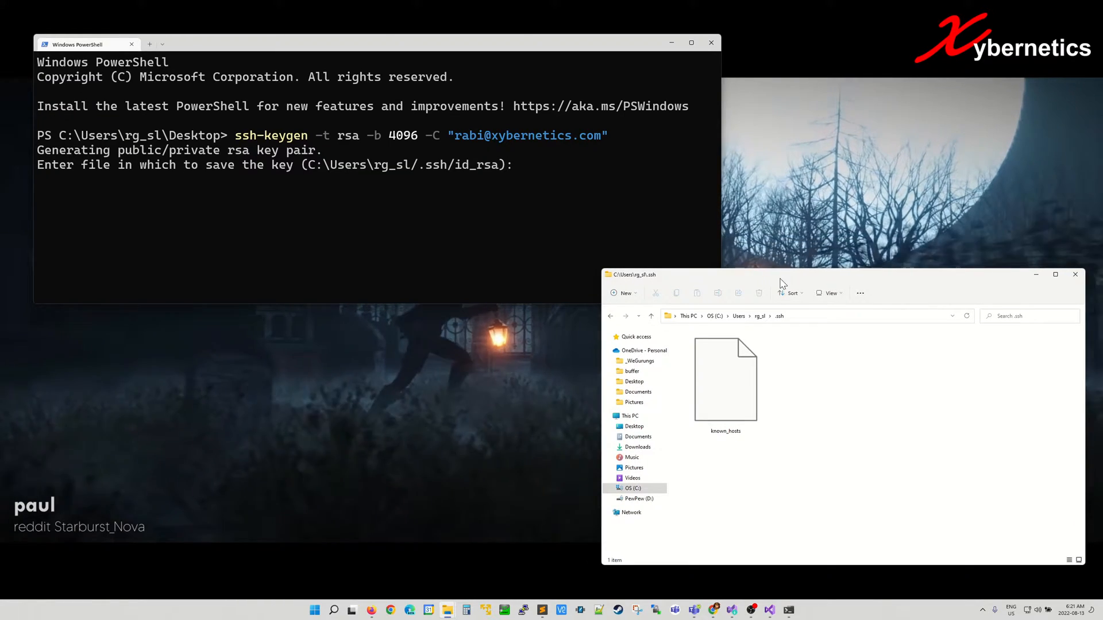
mouse_move(512, 57)
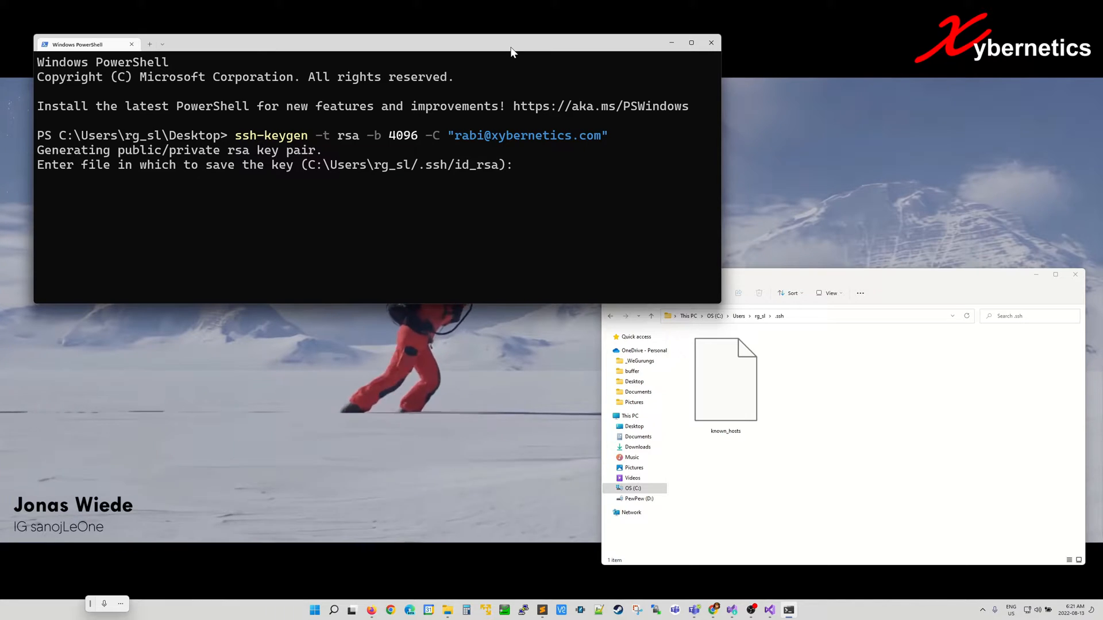
Save the key to the default path with no passphrase, then check id_rsa and id_rsa.pub in .ssh.
key(Return)
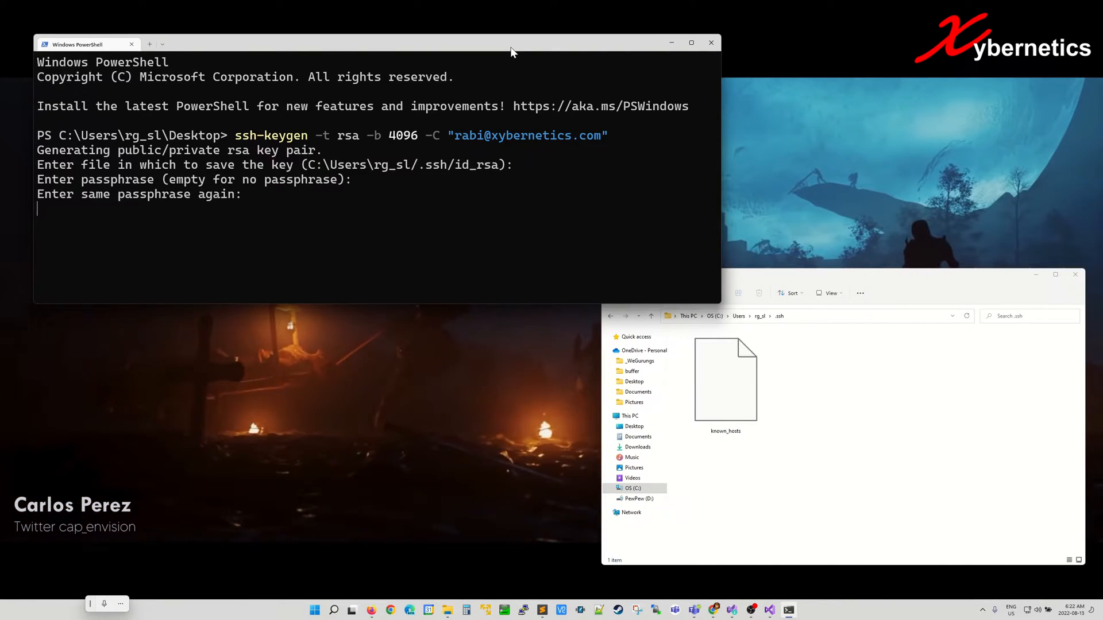
key(Return)
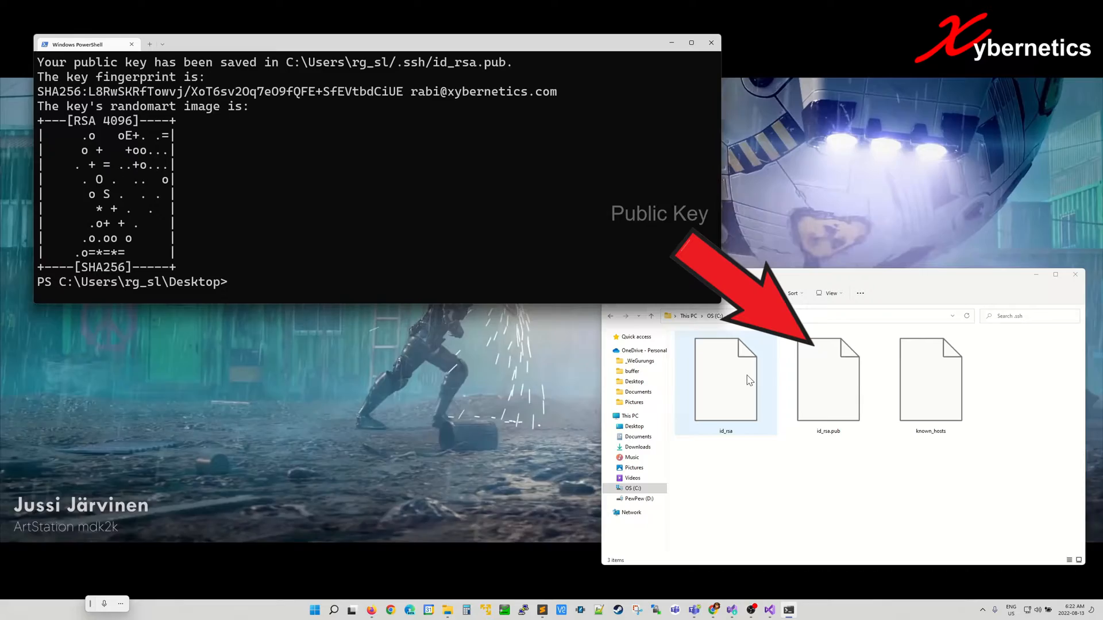
click(725, 379)
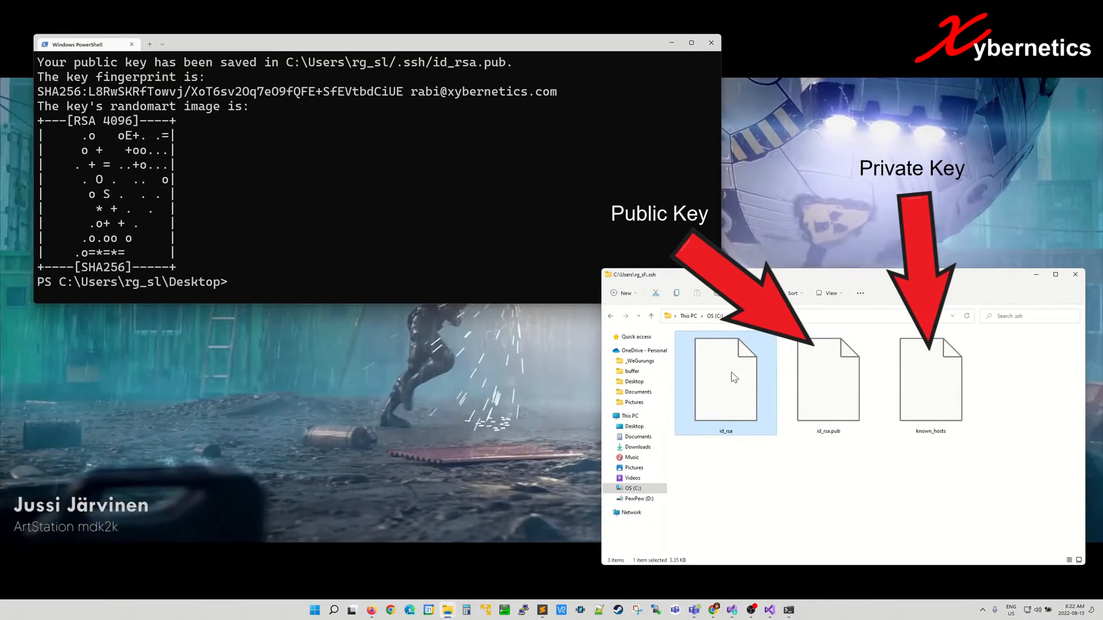
click(827, 379)
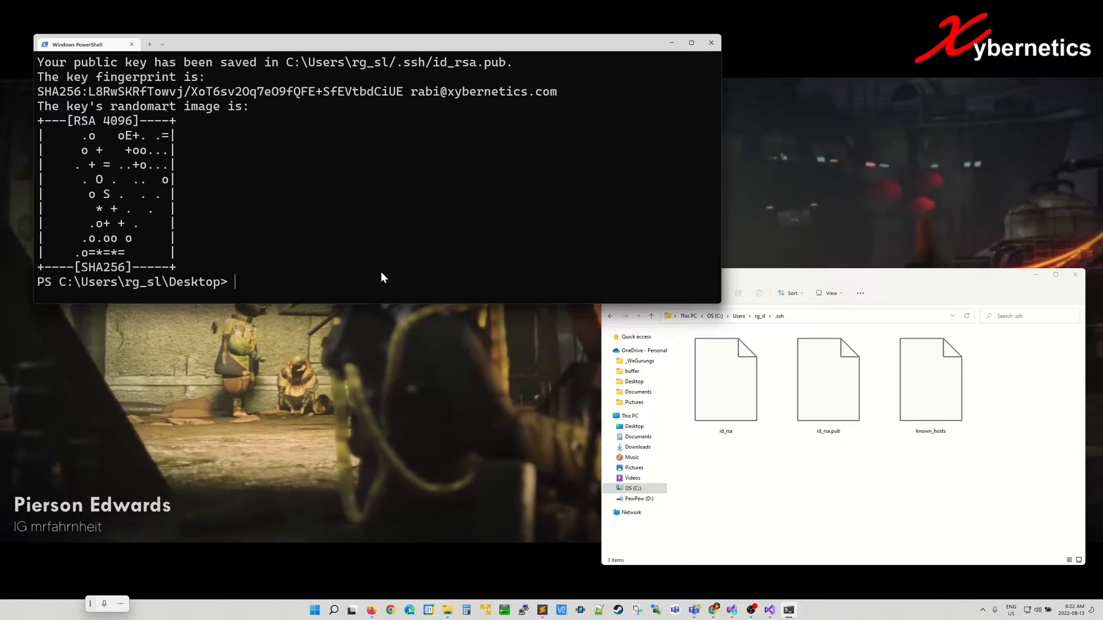
Open id_rsa.pub in Notepad and select all of the public key text.
text(cat)
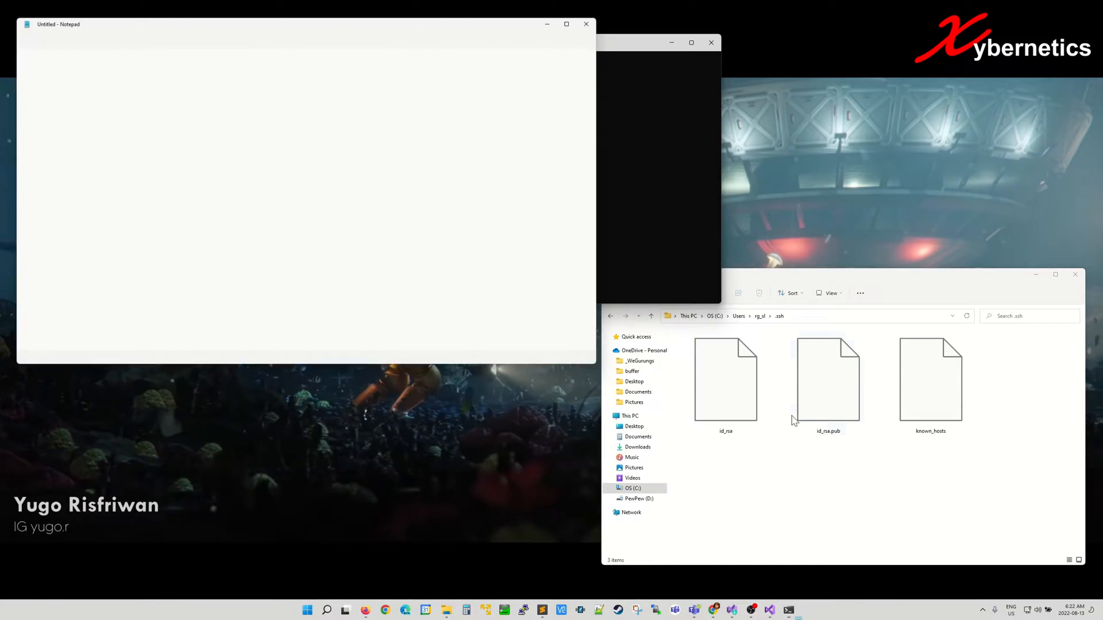
double_click(828, 380)
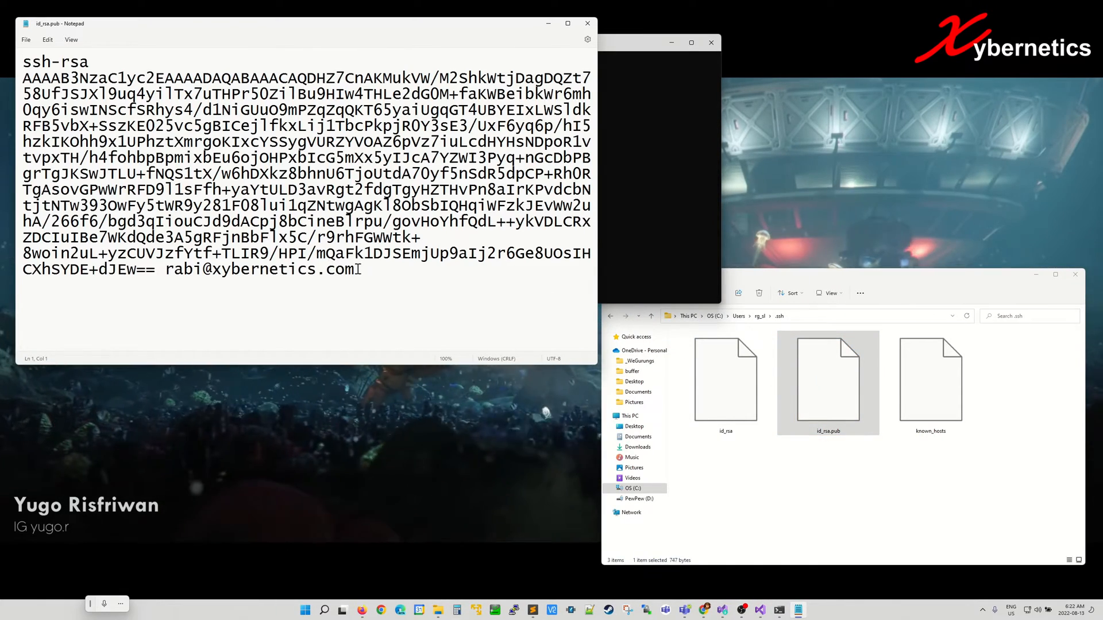
key(ctrl+a)
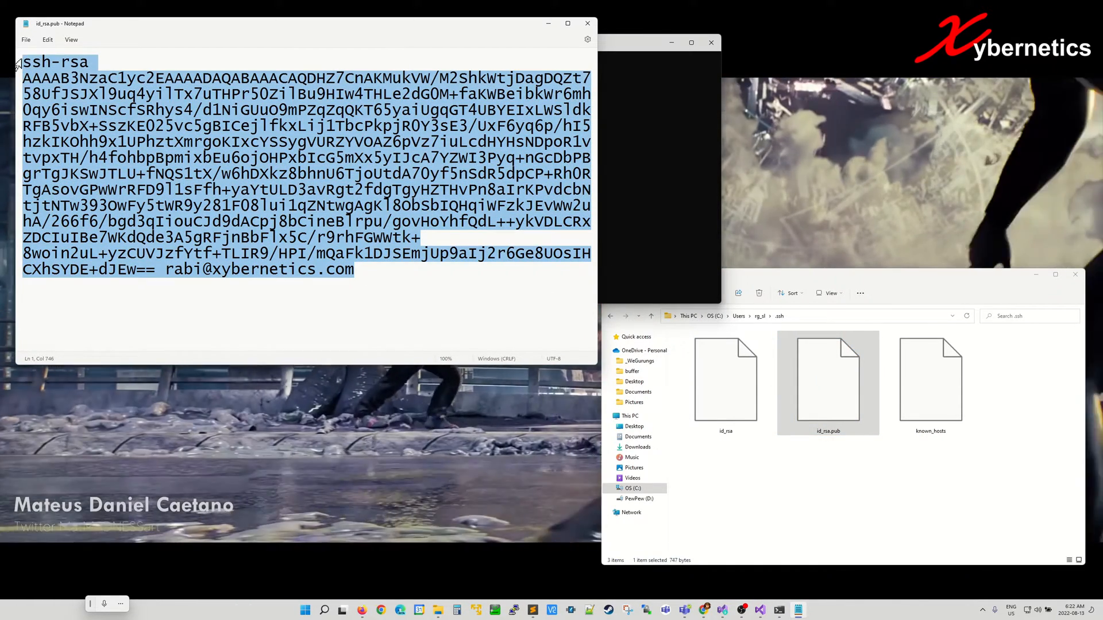
click(47, 40)
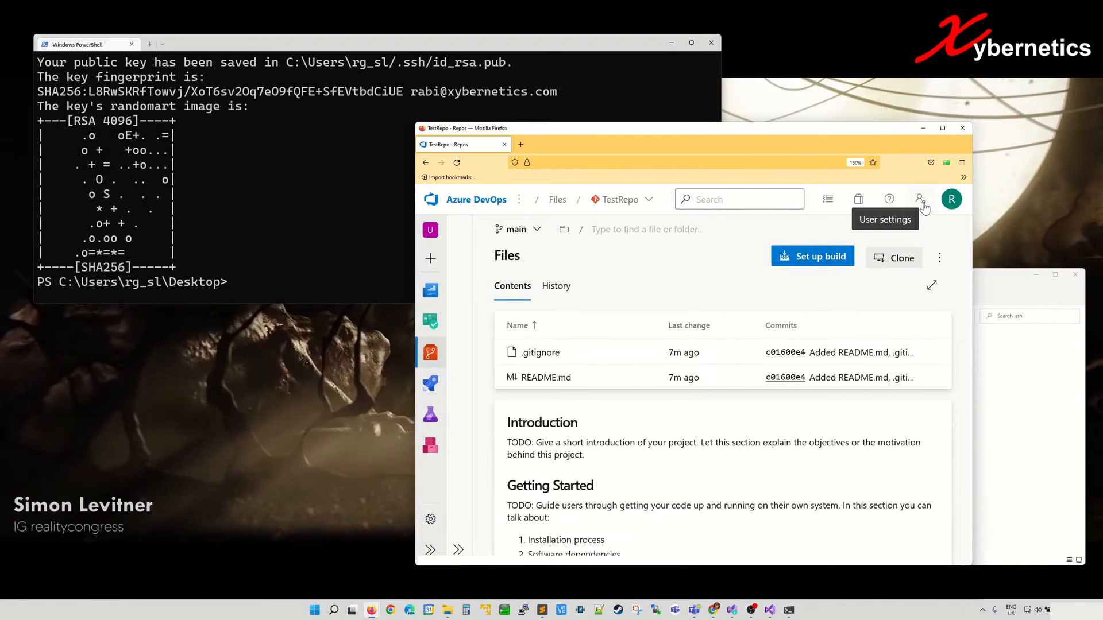
Go to SSH public keys from the Azure DevOps user settings menu.
click(921, 199)
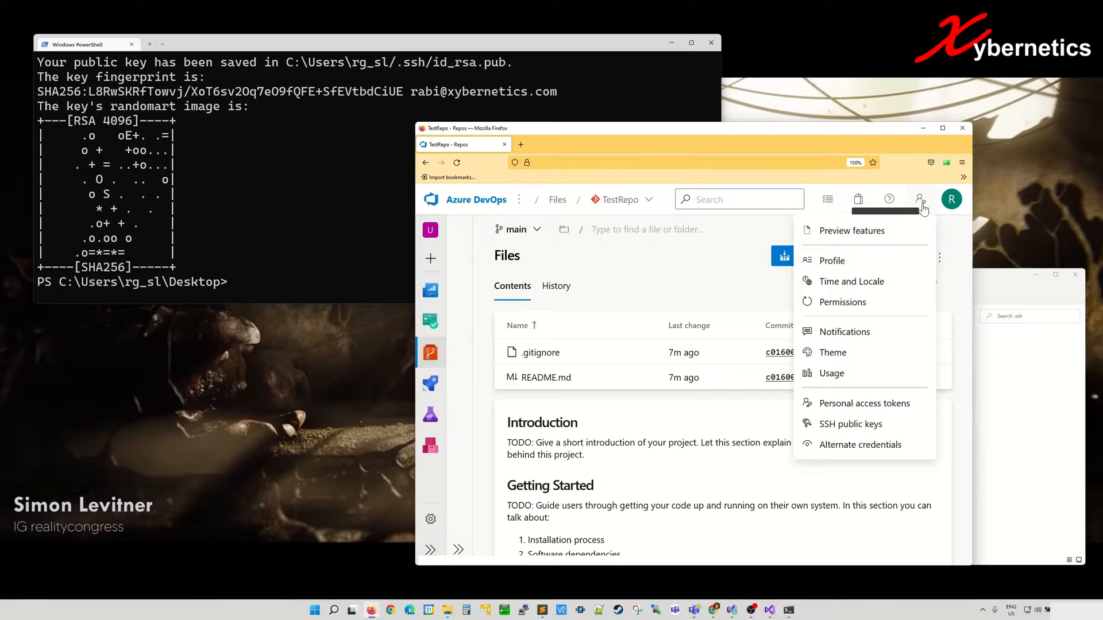
mouse_move(862, 429)
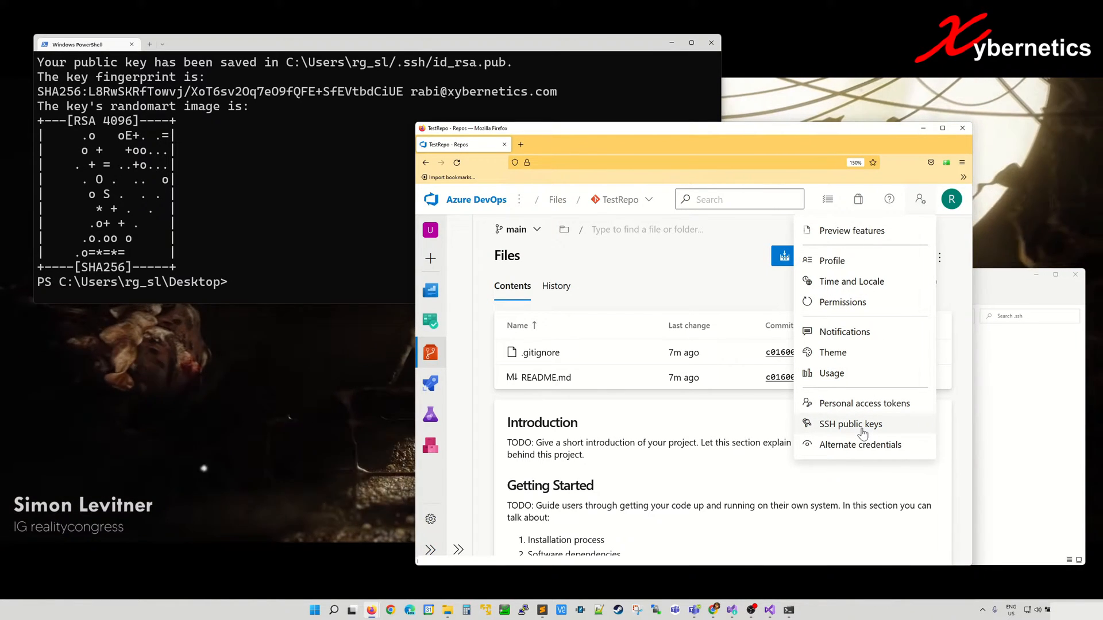
click(850, 423)
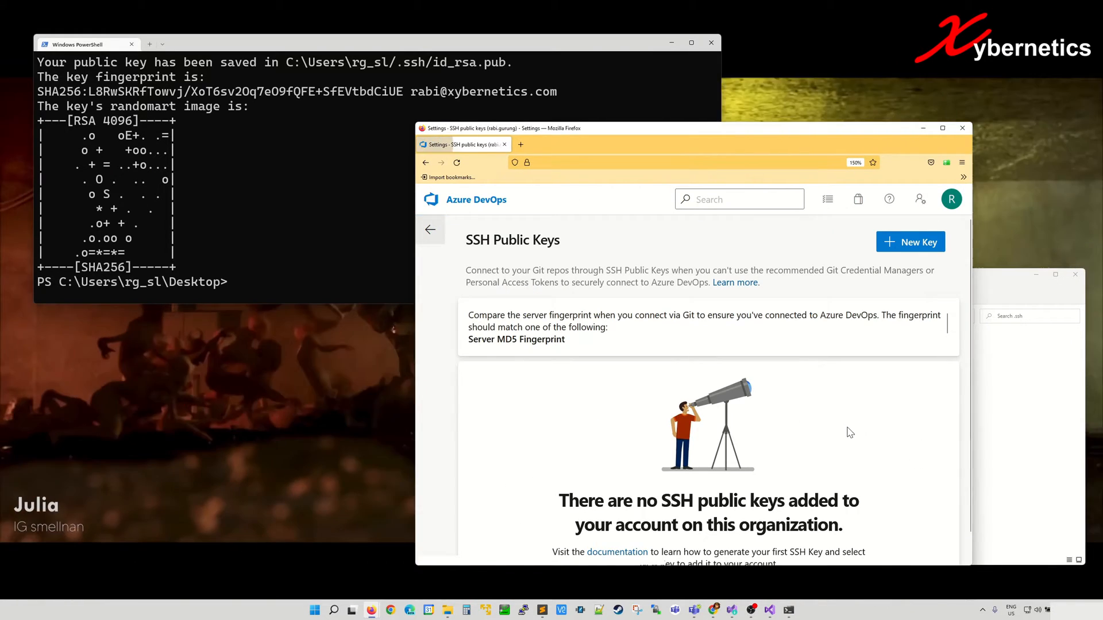
mouse_move(596, 490)
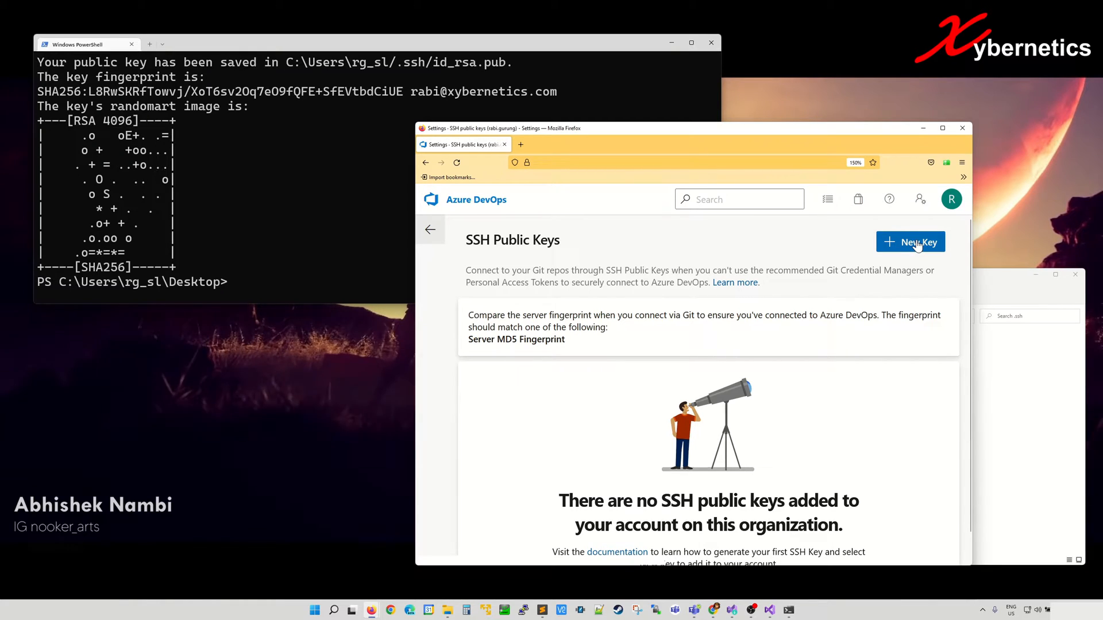
Add a new SSH key named TestABC using the pasted public key data.
click(910, 241)
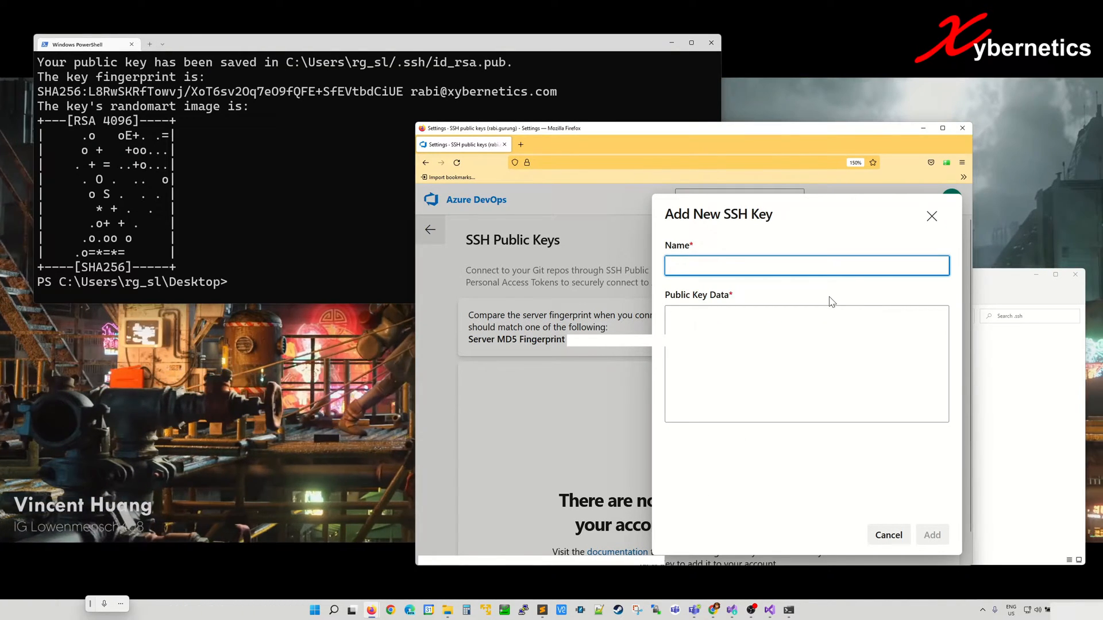
text(TestABC)
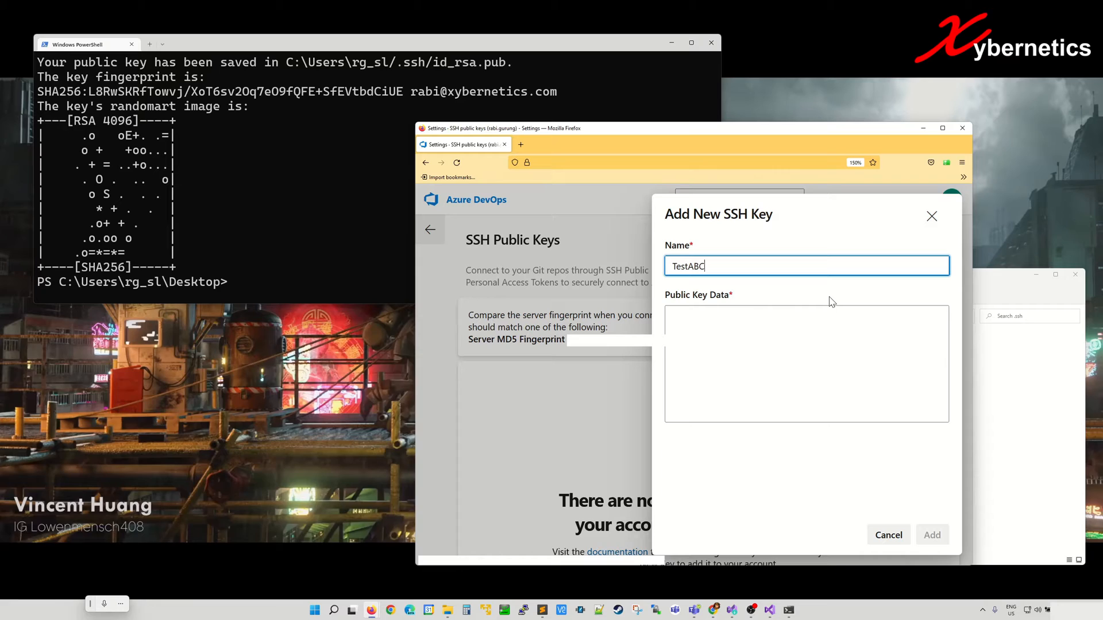
click(806, 363)
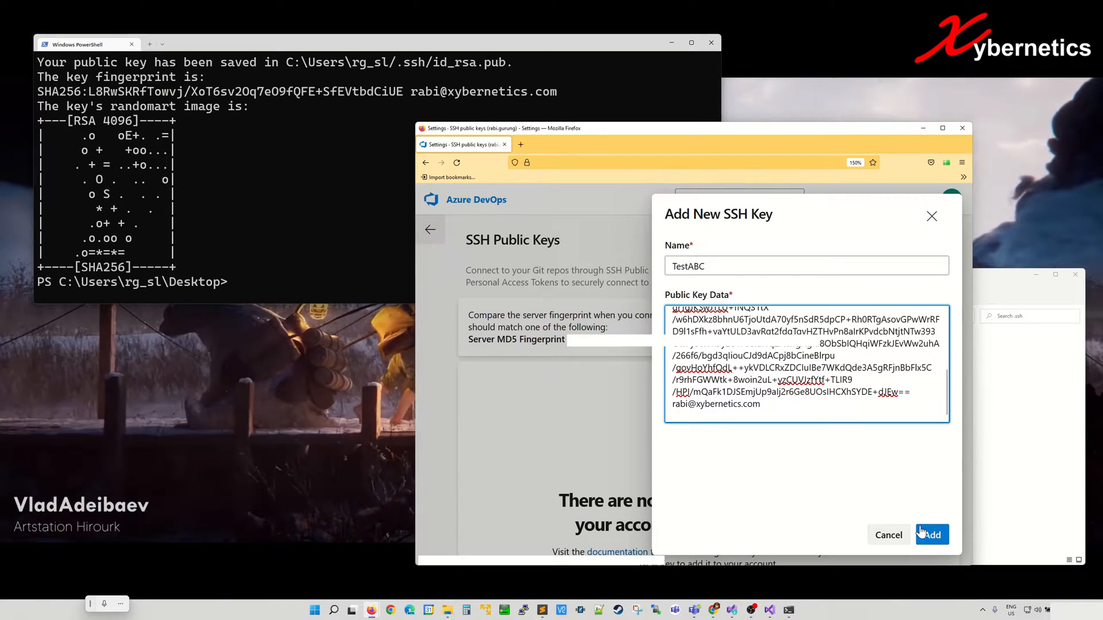
click(930, 534)
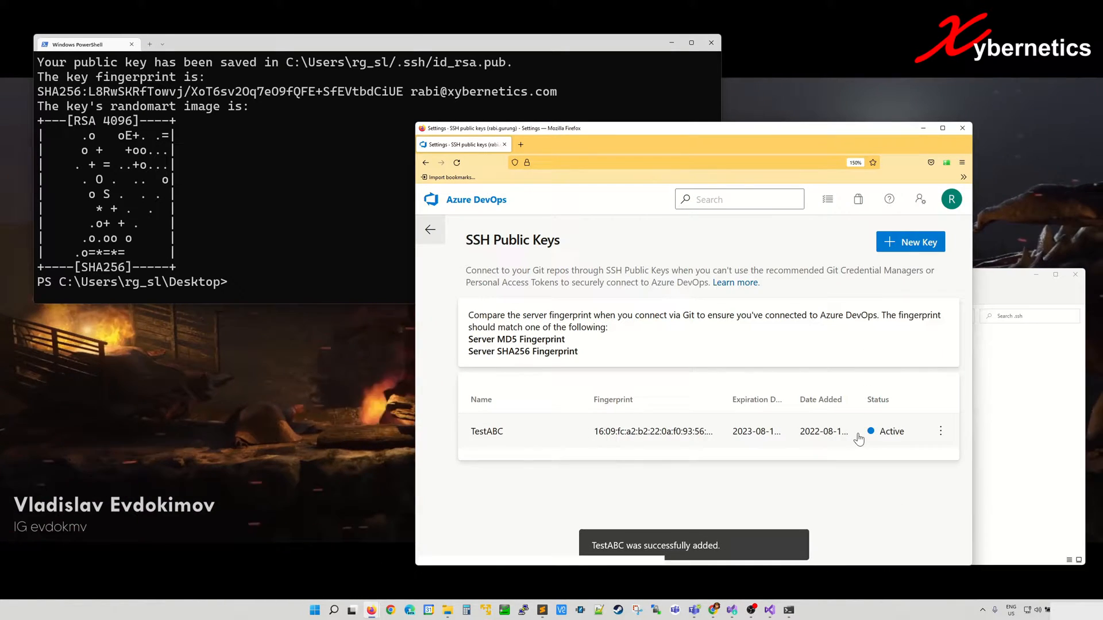
mouse_move(556, 435)
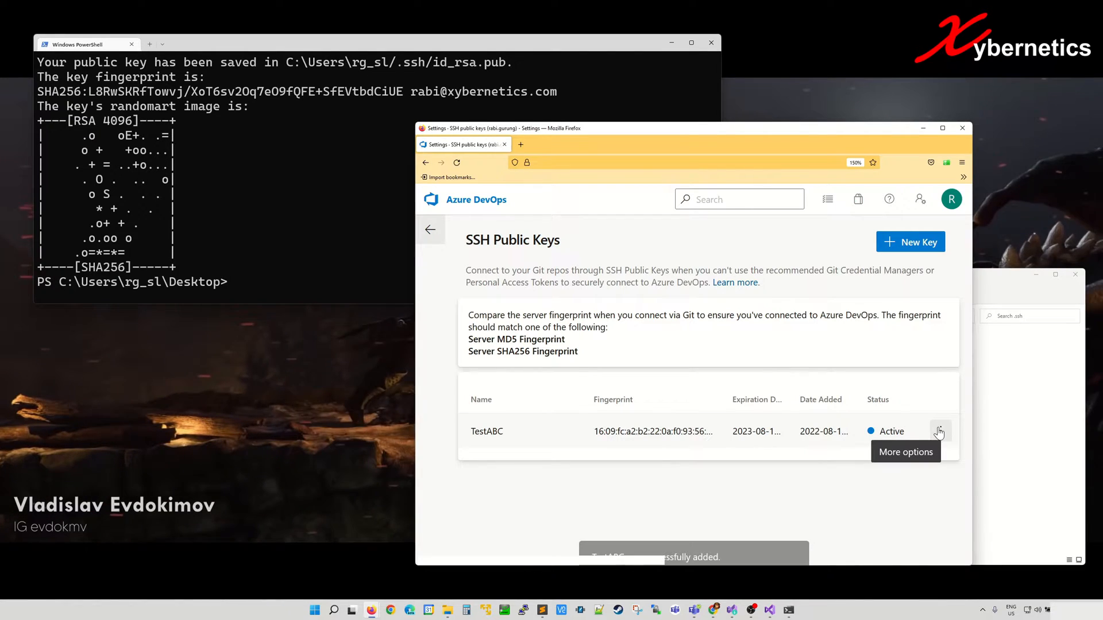
Open the TestABC key's options menu and dismiss it without removing the key.
click(940, 431)
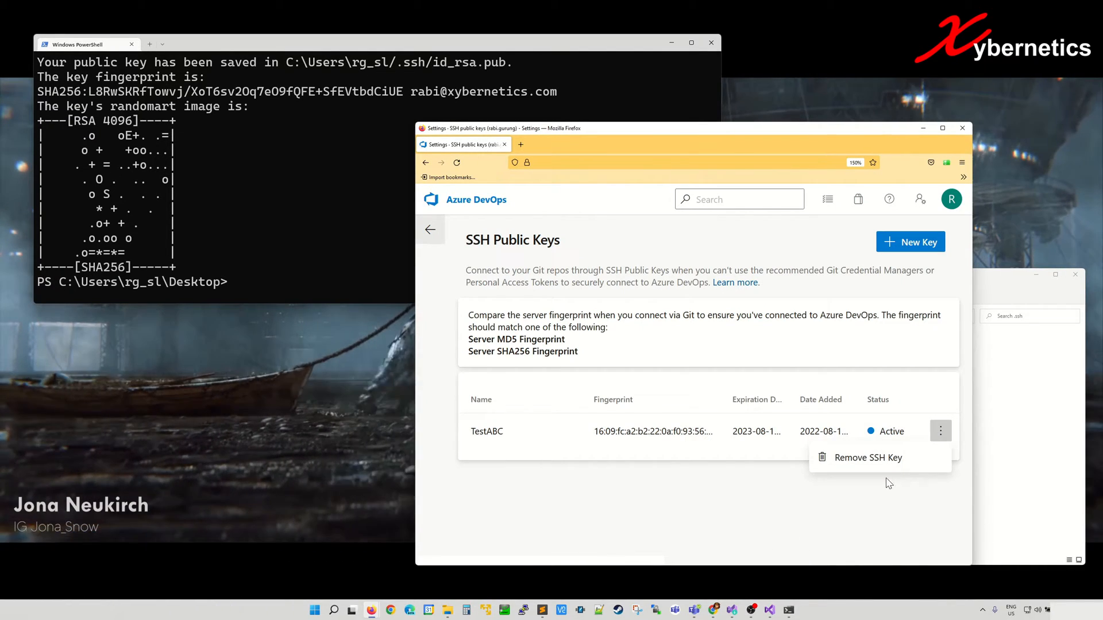
click(774, 499)
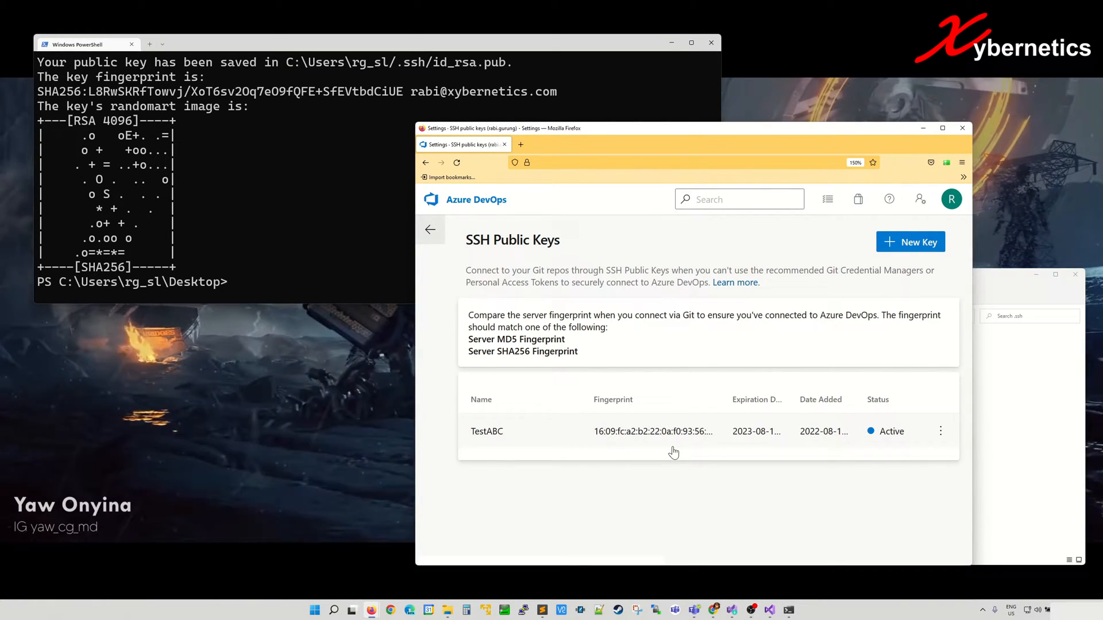
mouse_move(614, 244)
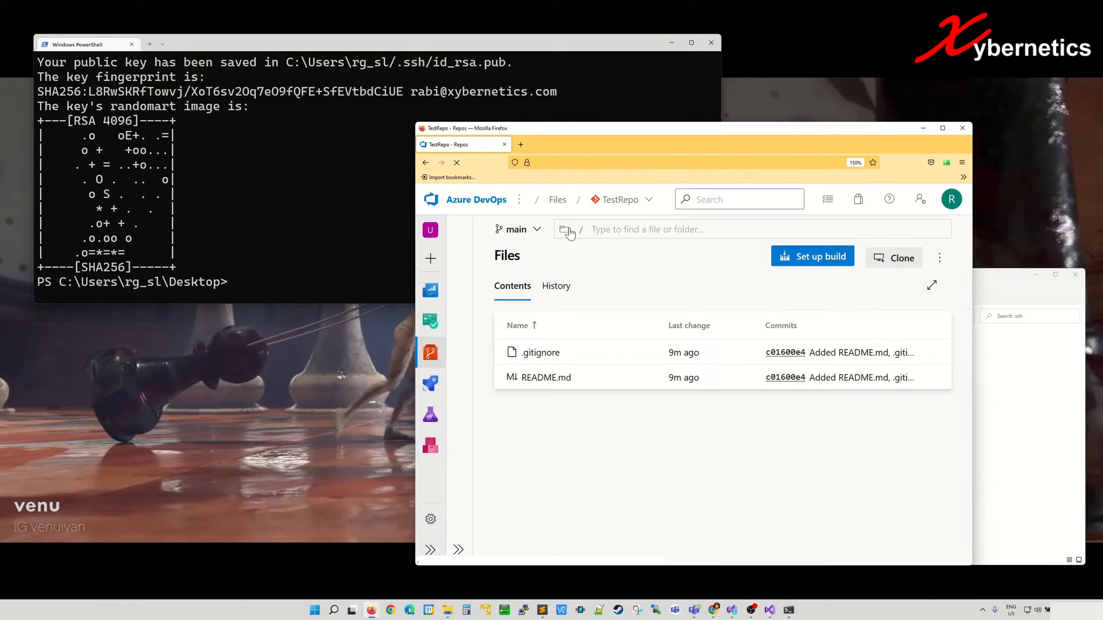
Start a new Git repository and name it Testing1234.
click(620, 200)
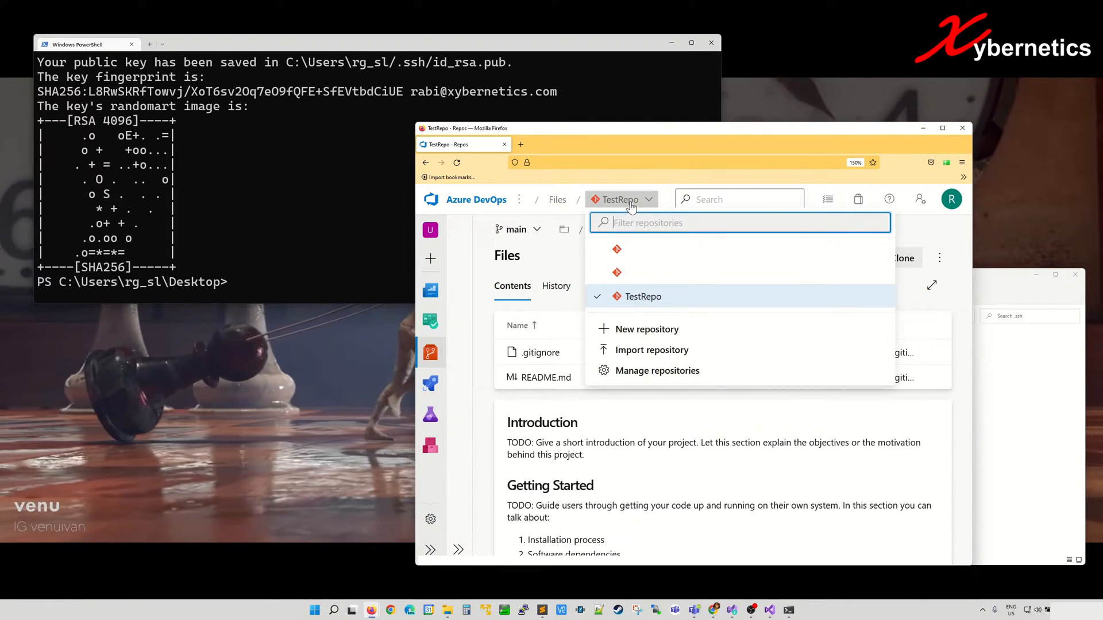
click(648, 329)
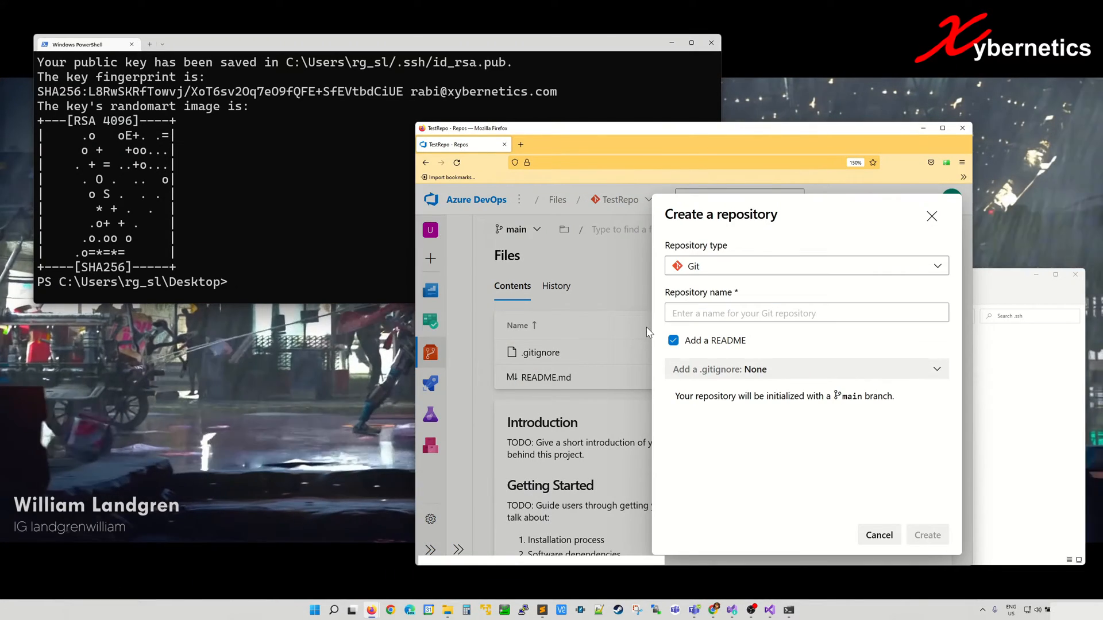
click(806, 266)
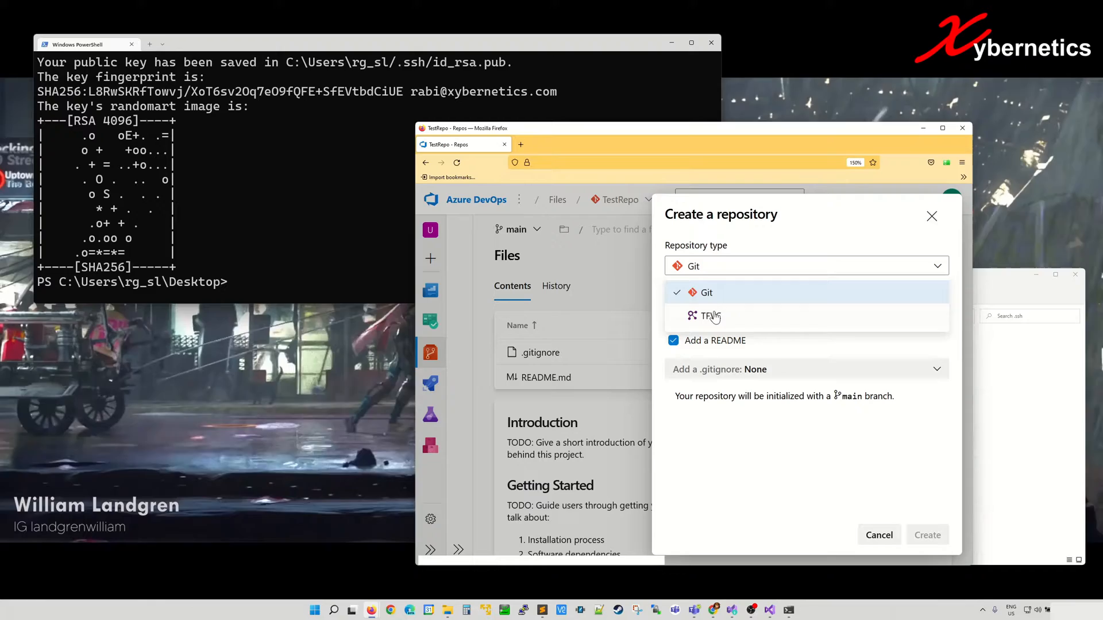
click(705, 293)
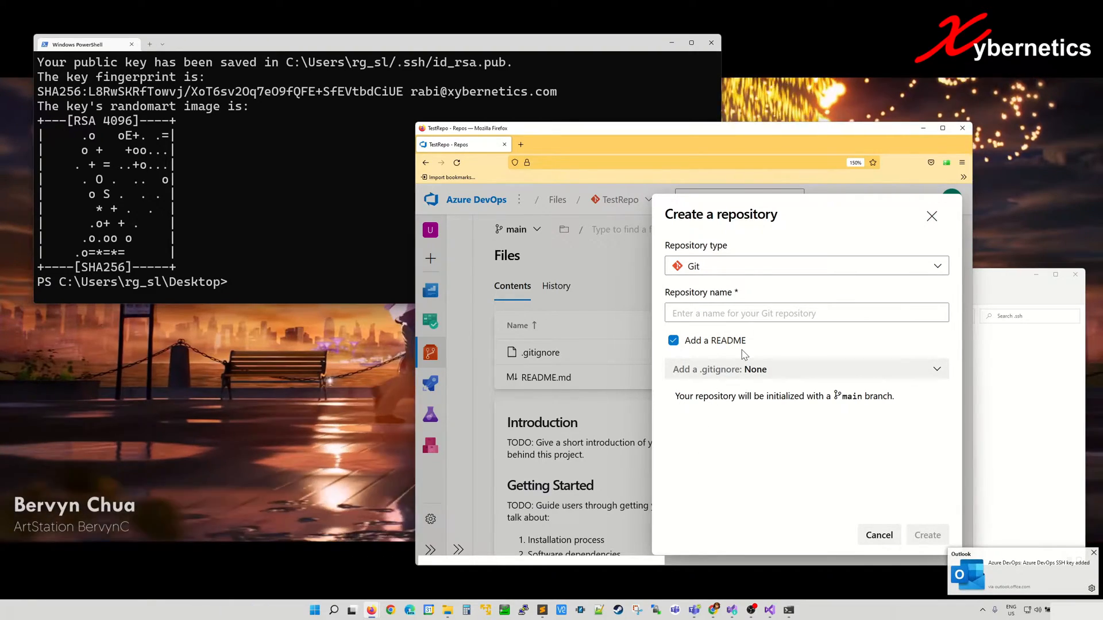
click(805, 313)
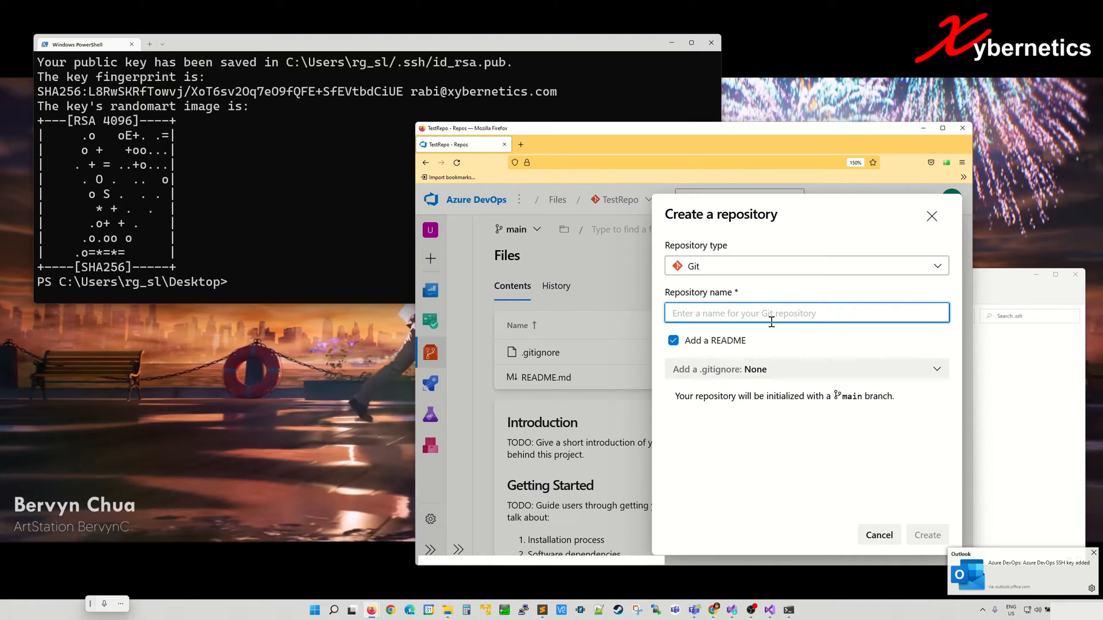
text(Testing)
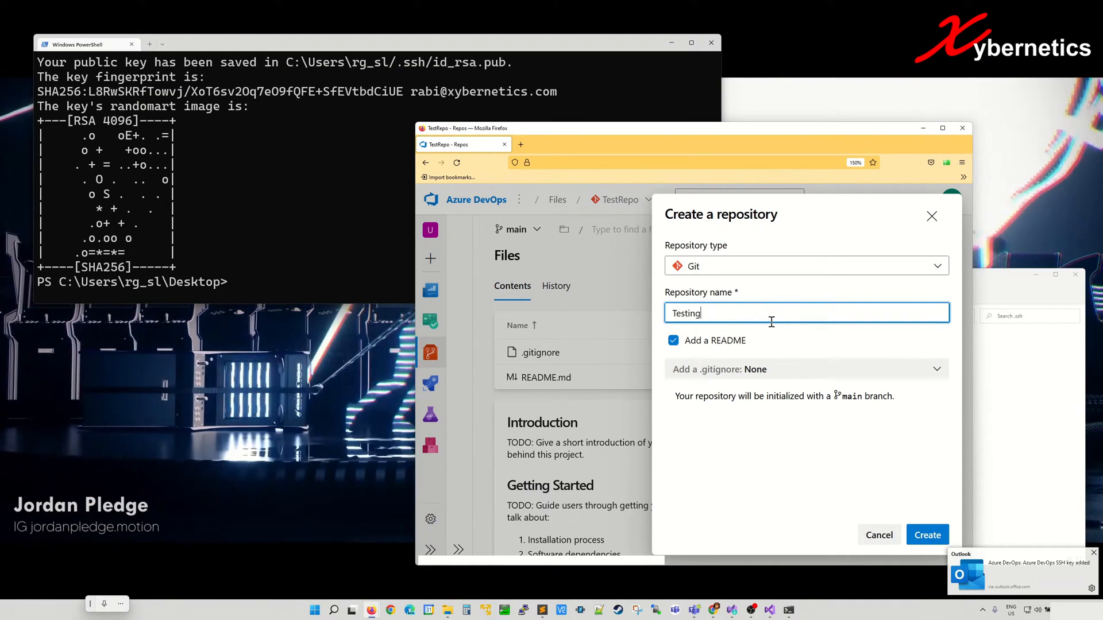
text(1234)
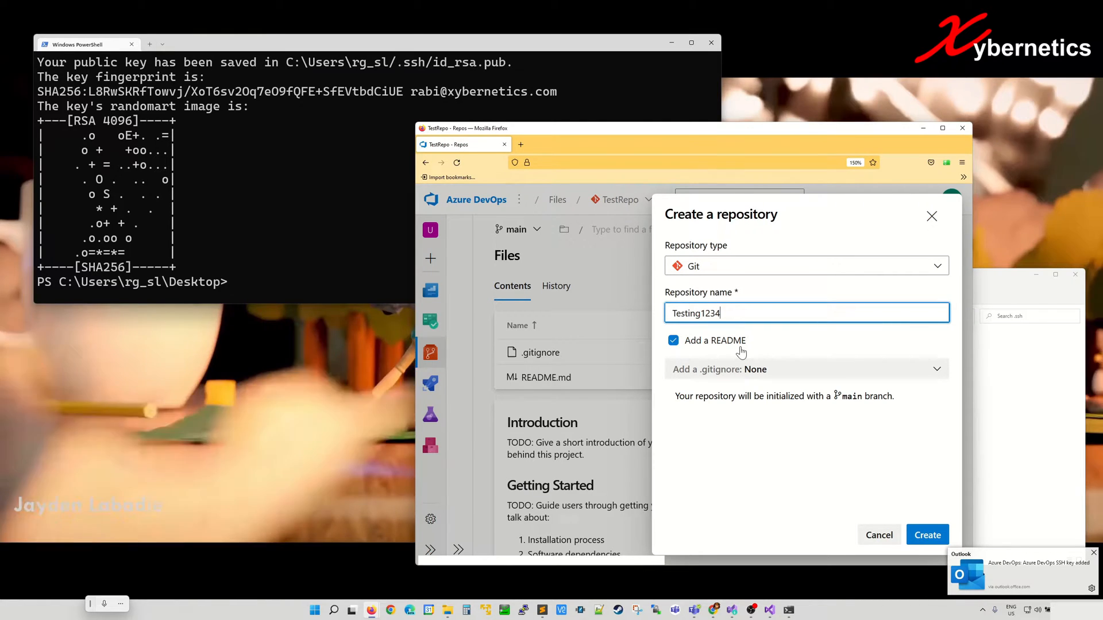
Choose the VisualStudio .gitignore template and create the repository.
click(806, 369)
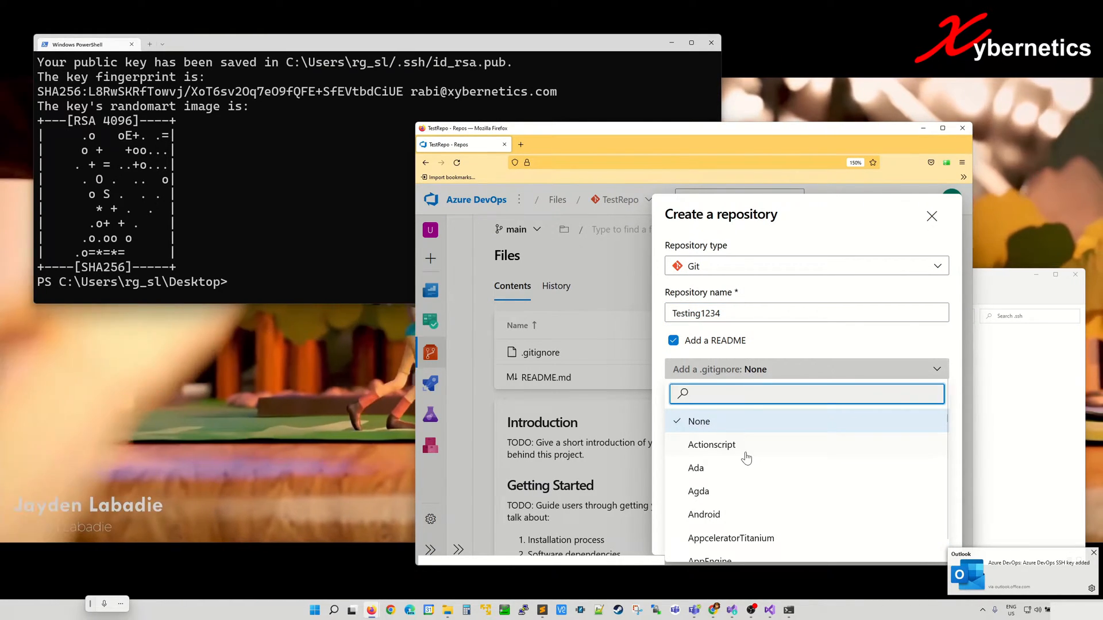
scroll(down, 3)
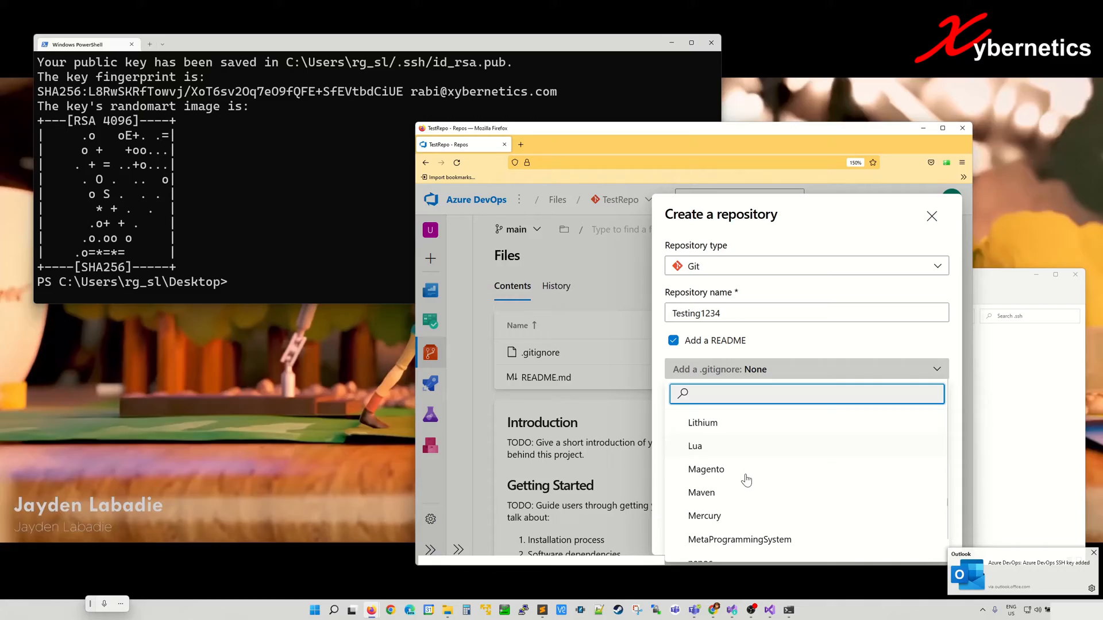
scroll(down, 3)
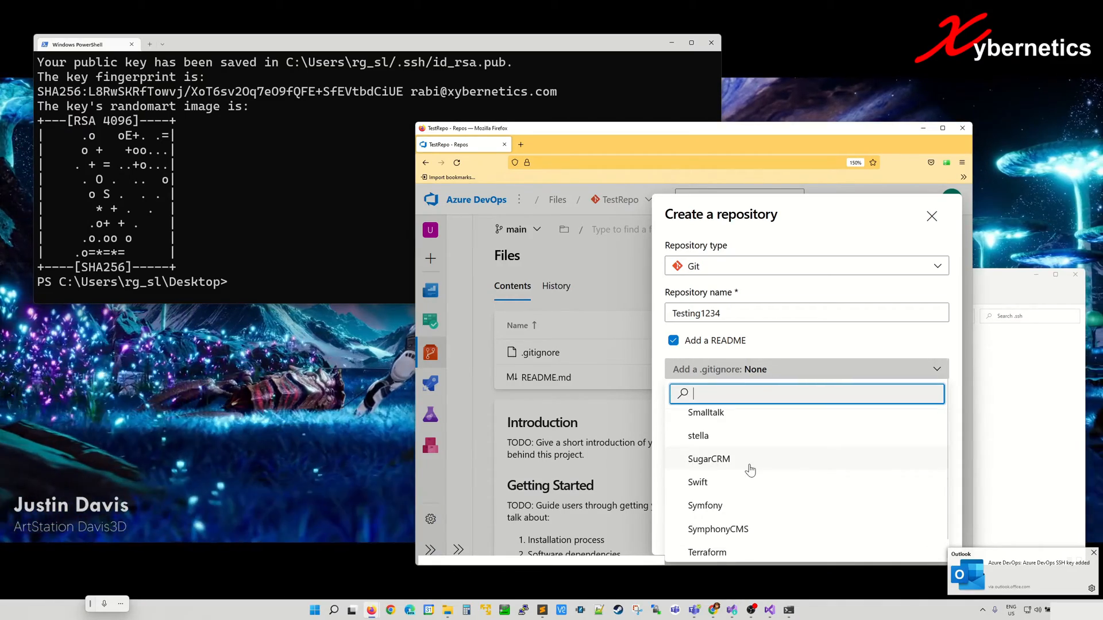
scroll(down, 3)
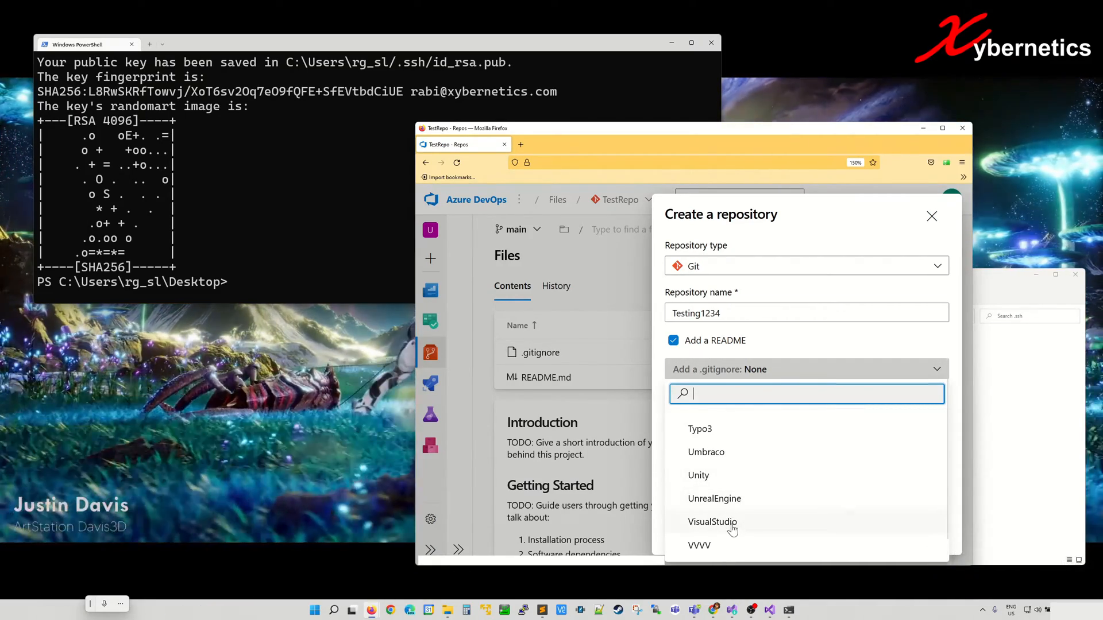
click(712, 522)
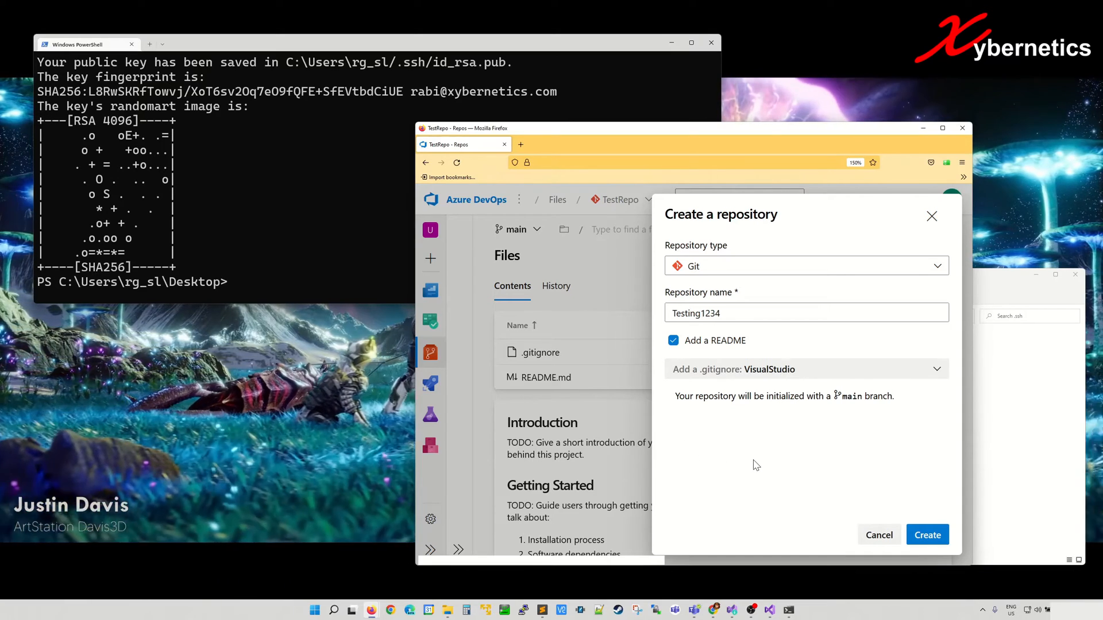
click(927, 534)
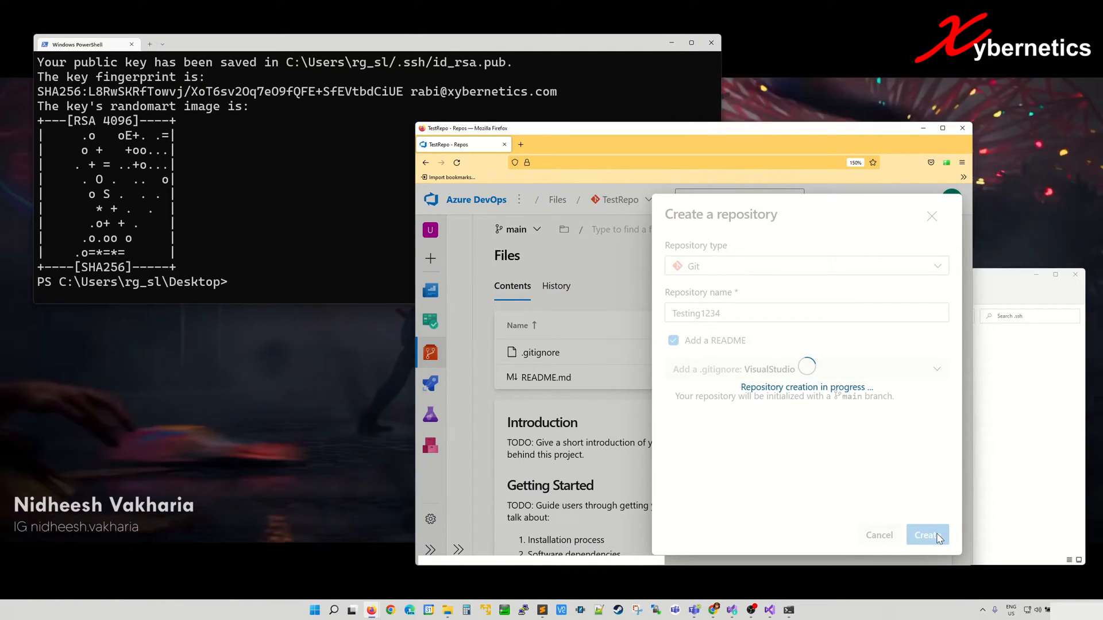
Finish creating Testing1234 and view its .gitignore and README.md files.
click(927, 536)
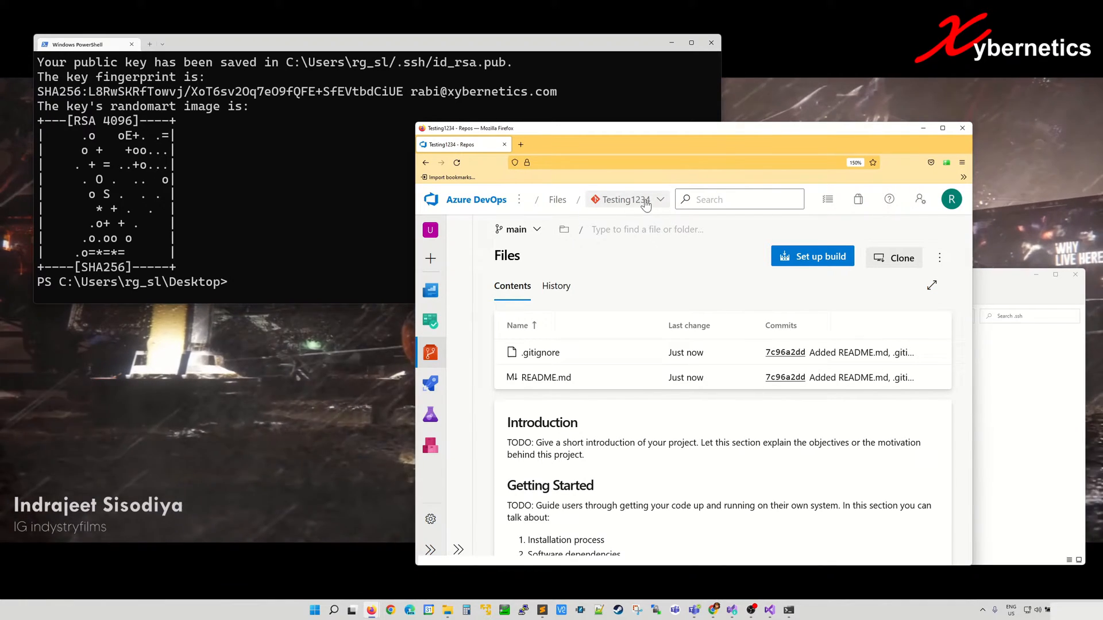
mouse_move(692, 303)
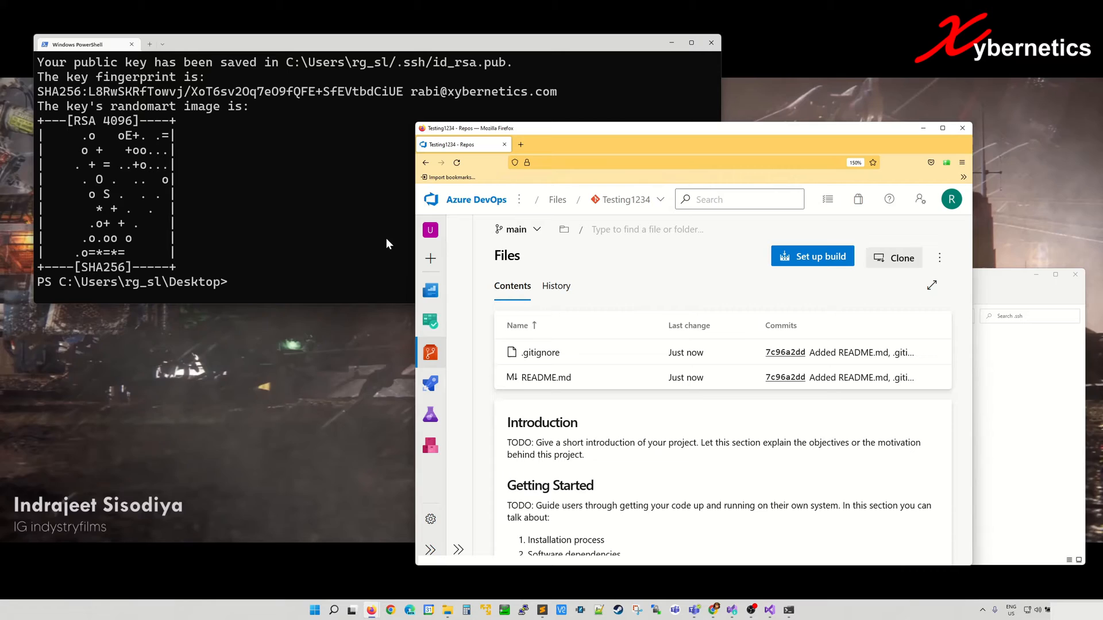
mouse_move(358, 240)
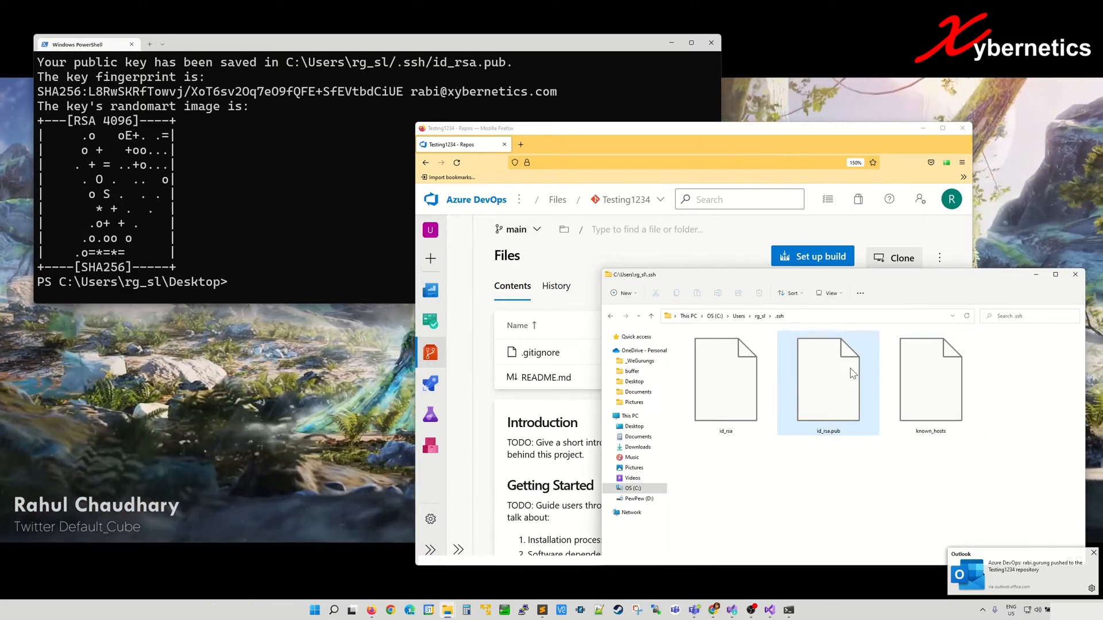
Change PowerShell into C:\Users\rg_sl\.ssh and begin typing git clone.
click(281, 229)
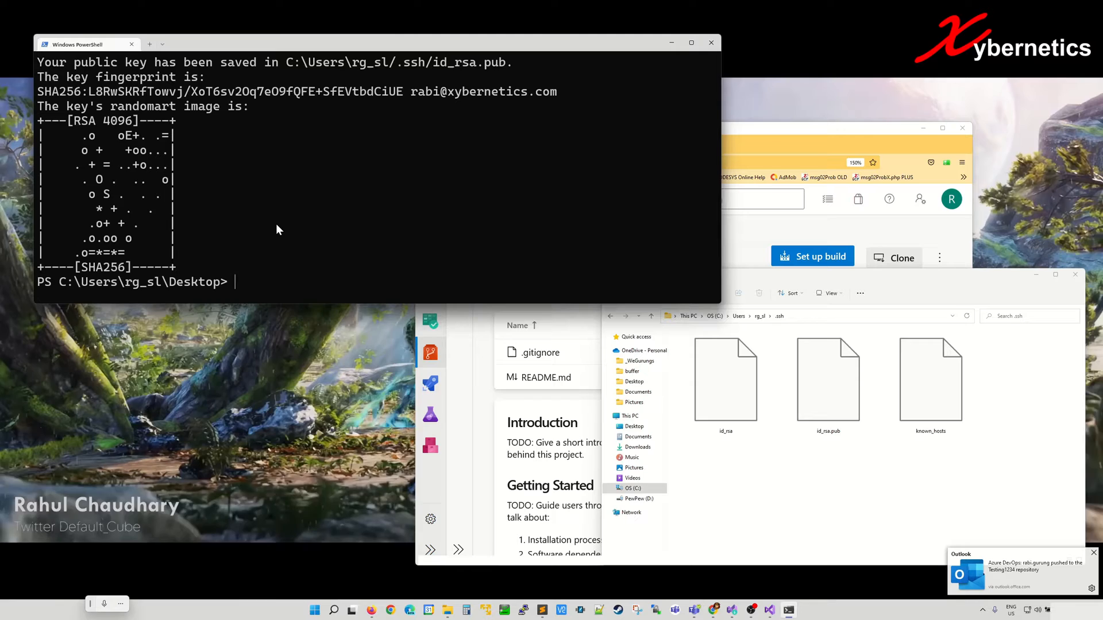
text(cd)
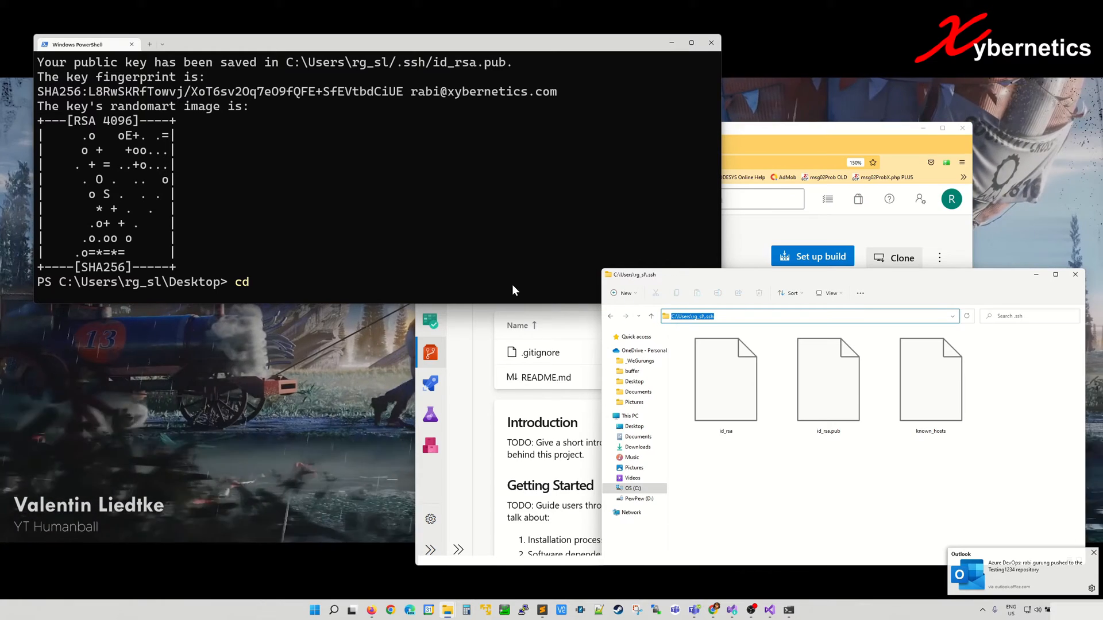
text(C:\Users\rg_sl\.ssh)
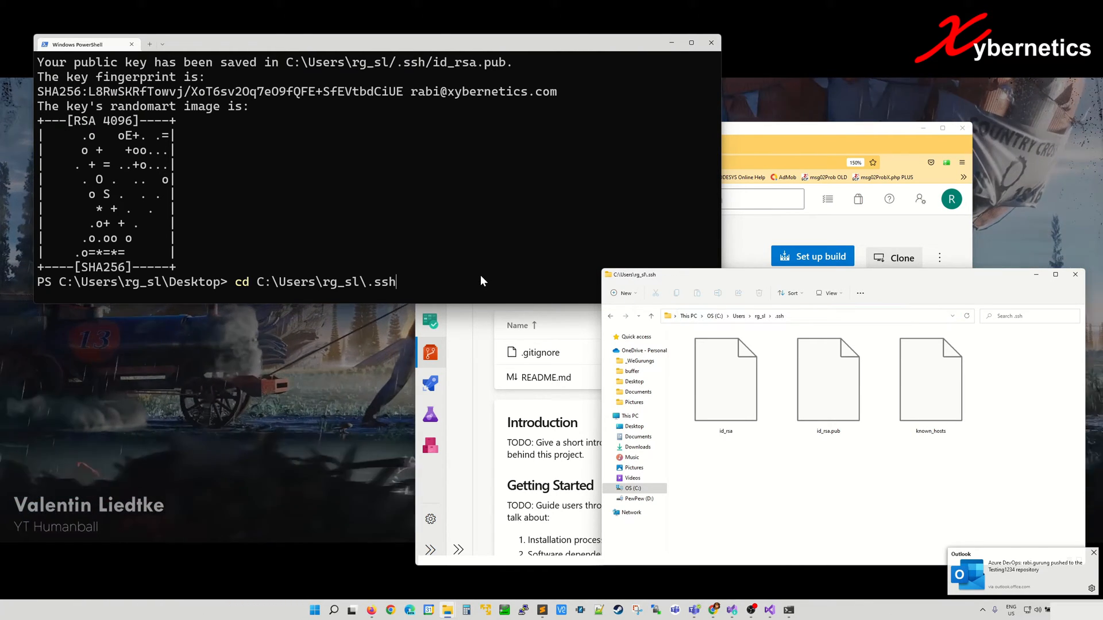
key(Return)
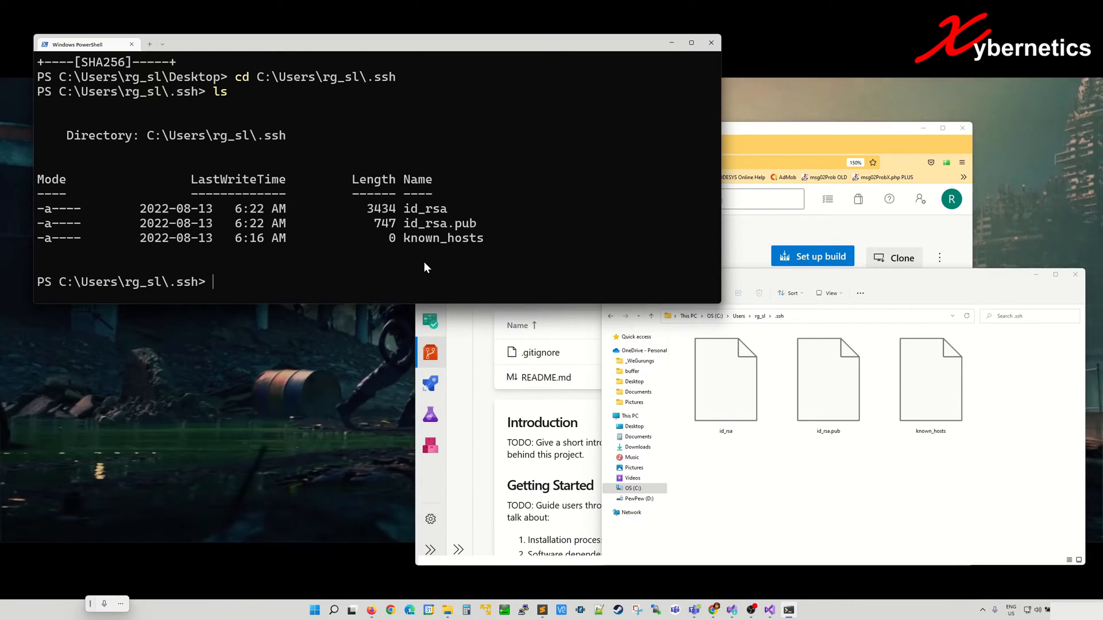
text(gi)
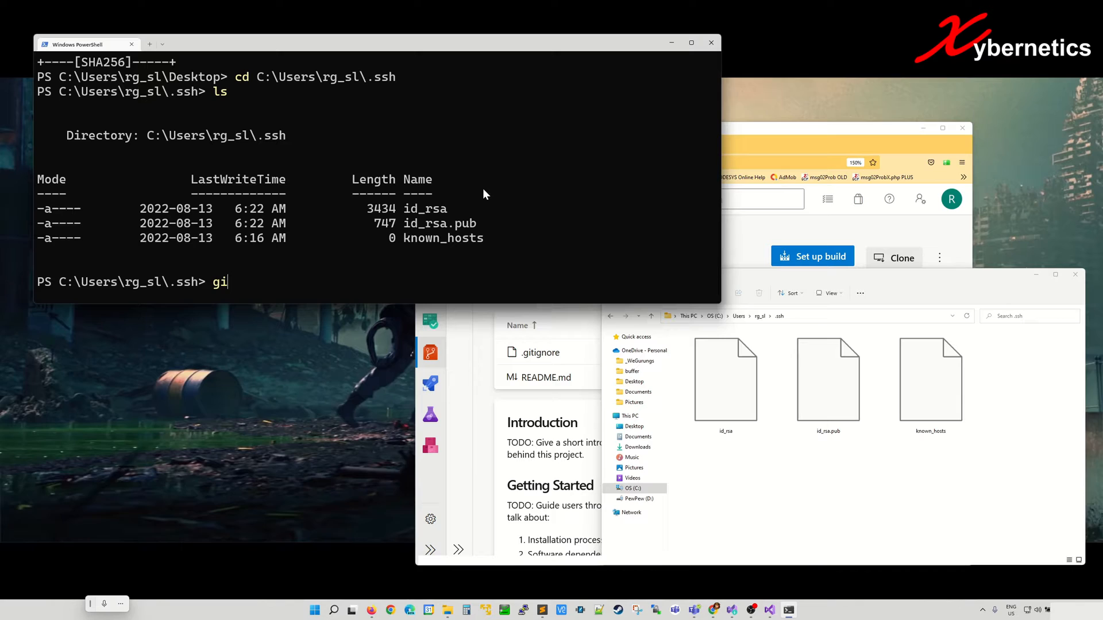
text(t clone)
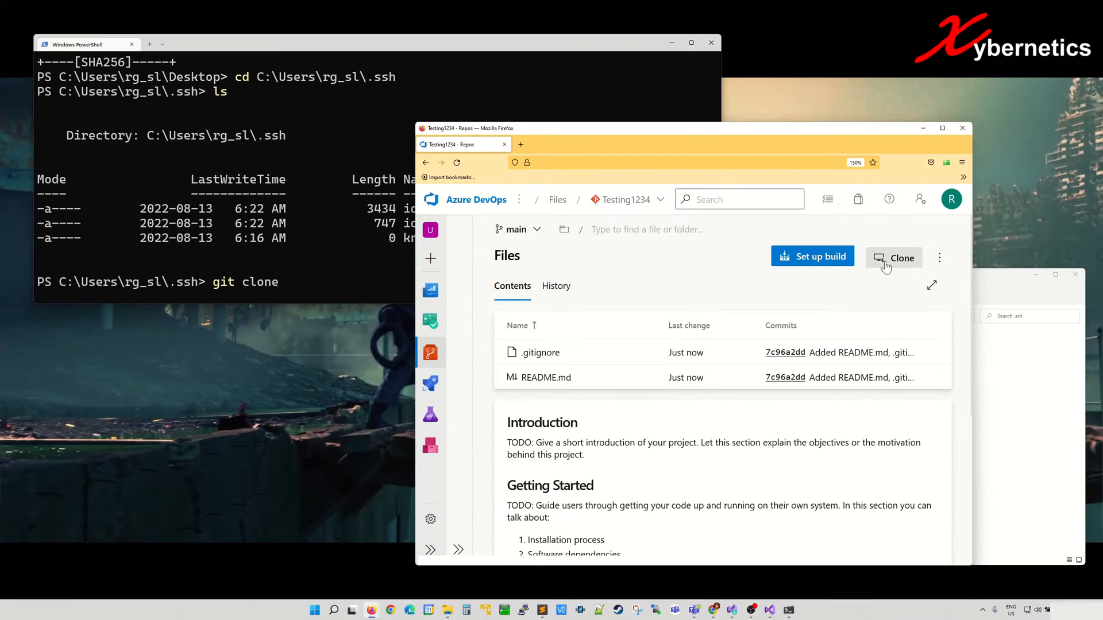
click(893, 257)
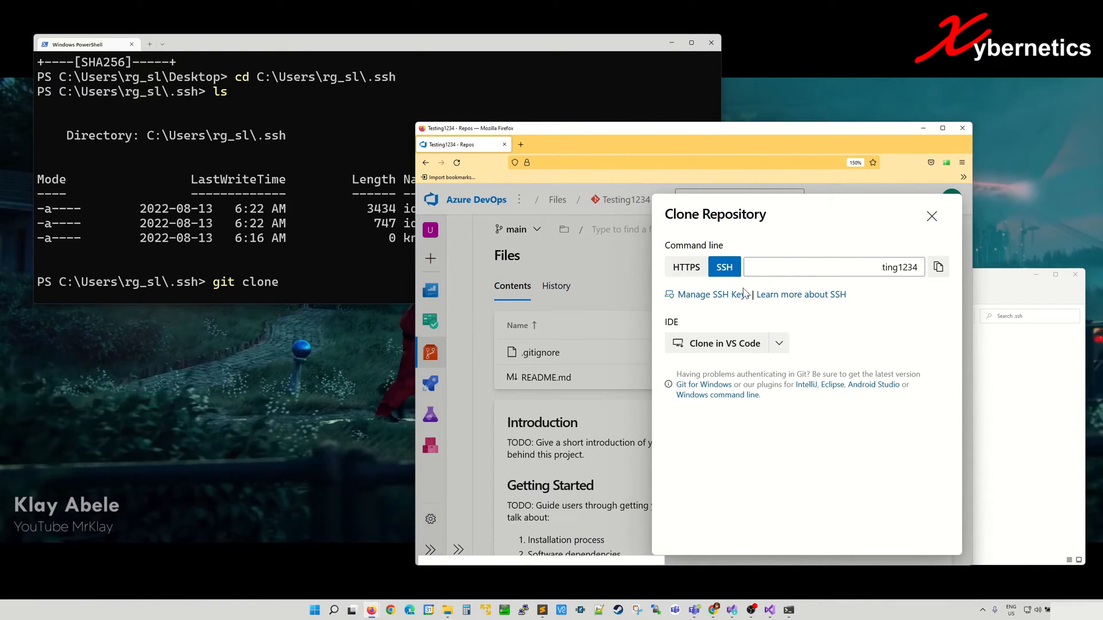
click(938, 267)
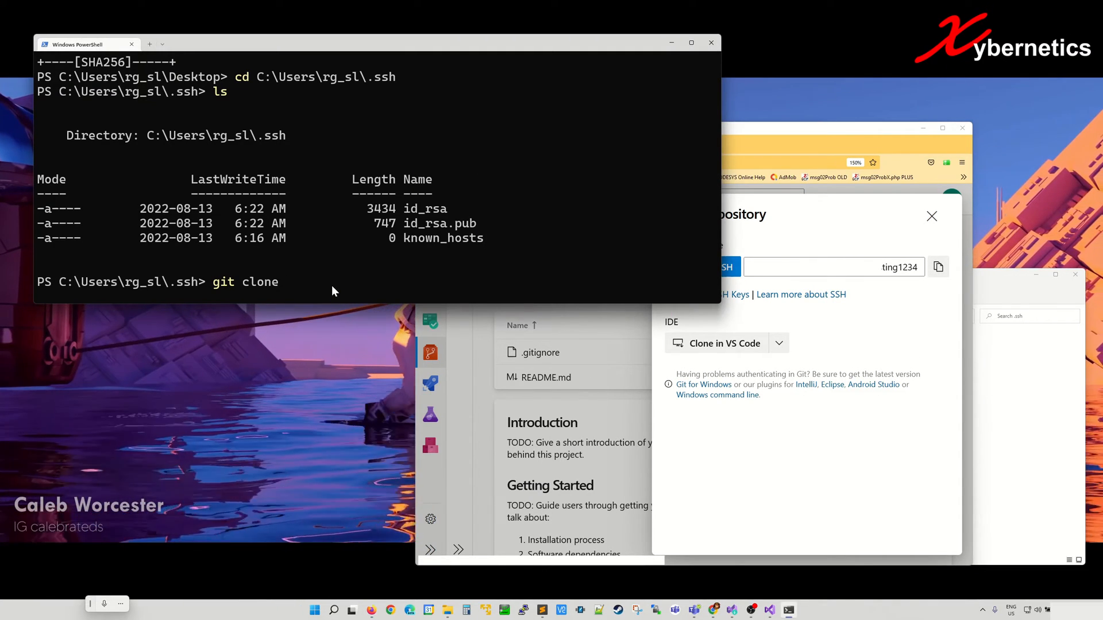
text(git@ssh.dev.azure                    esting1234)
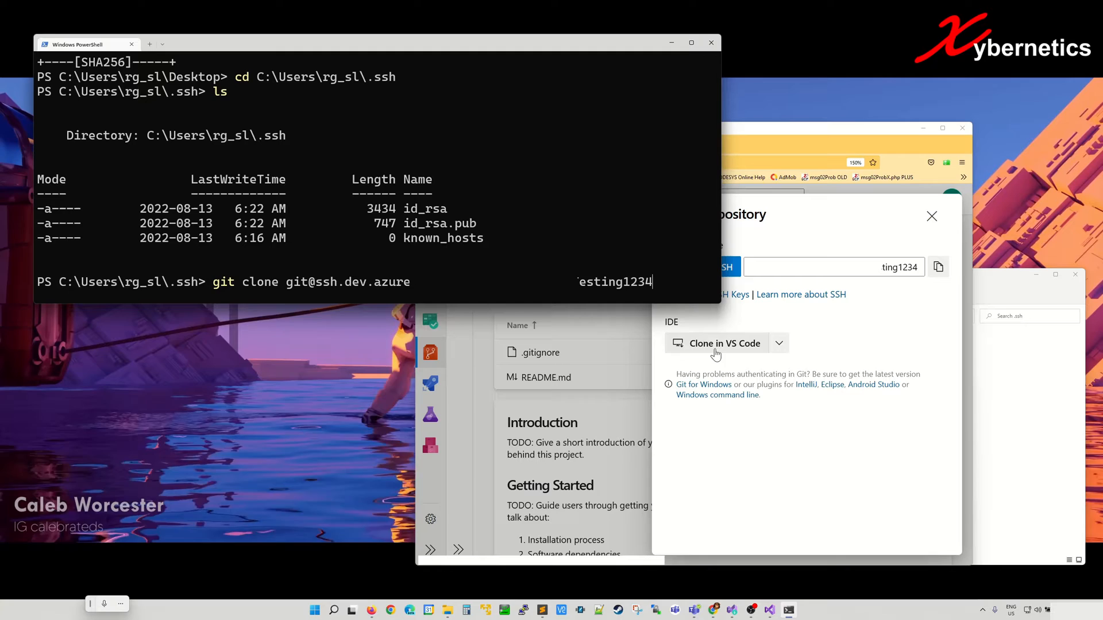
click(779, 343)
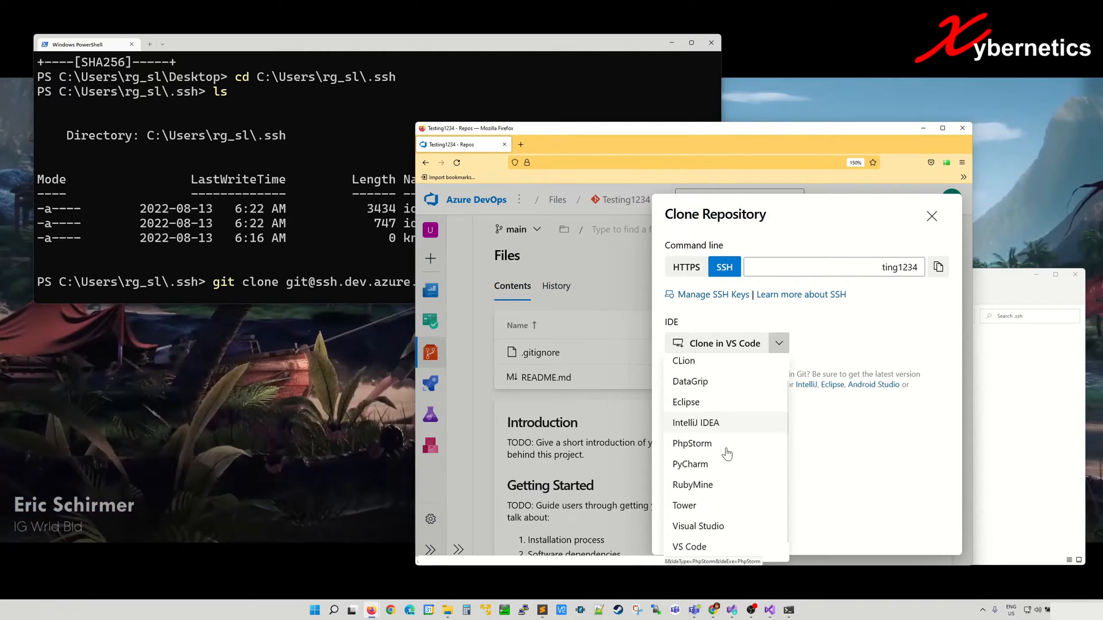
scroll(down, 3)
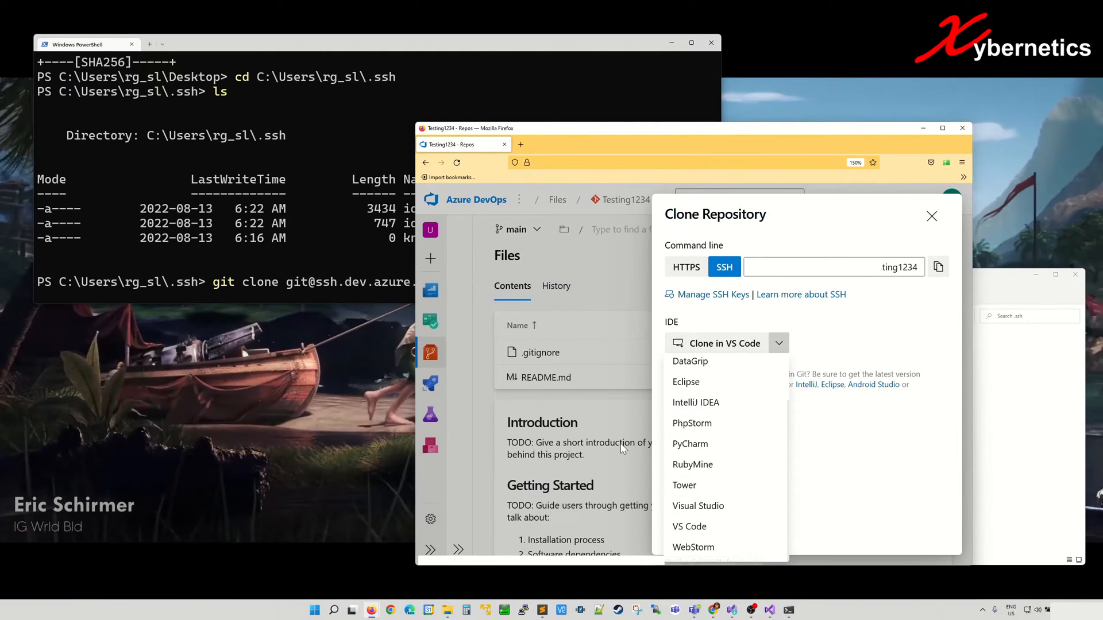
click(779, 343)
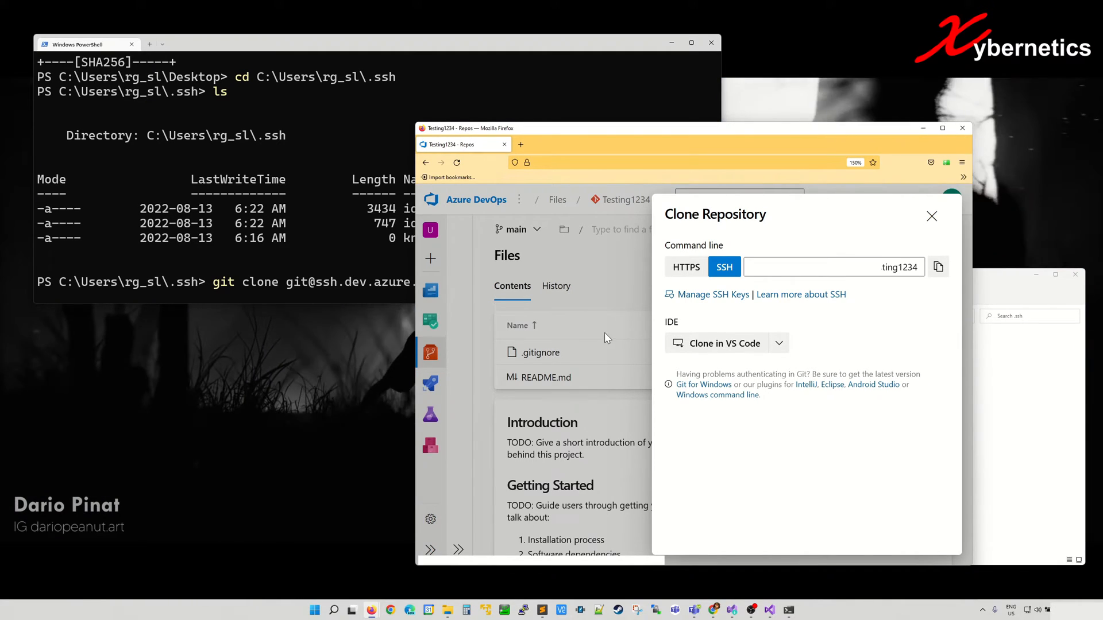
click(932, 216)
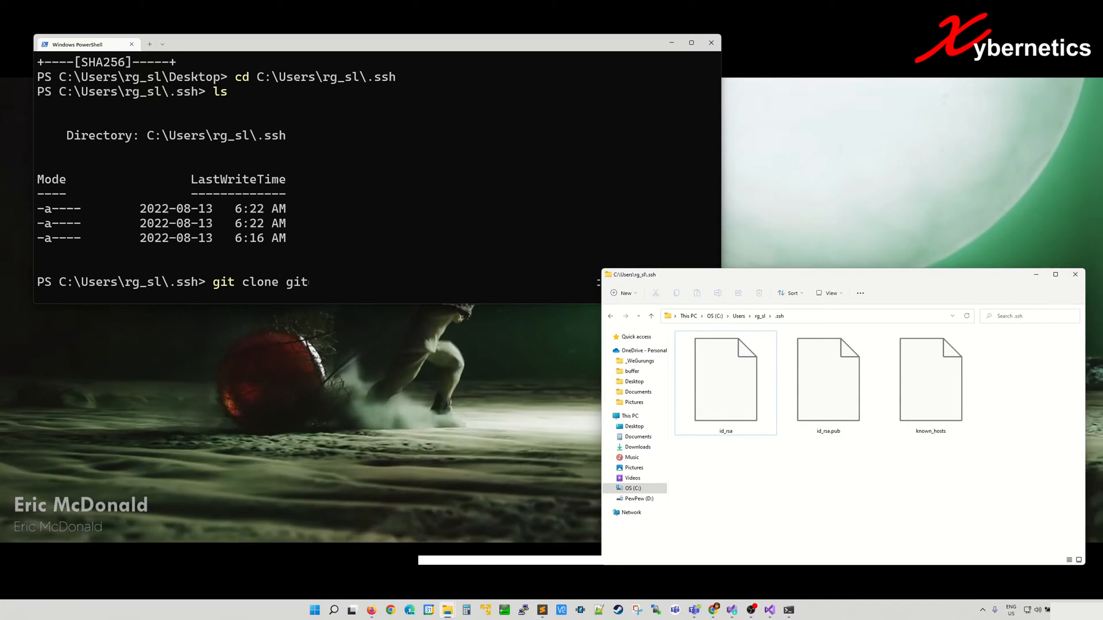
Run the SSH git clone, answer 'yes' to trust the Azure host, and open the Testing1234 folder.
key(Return)
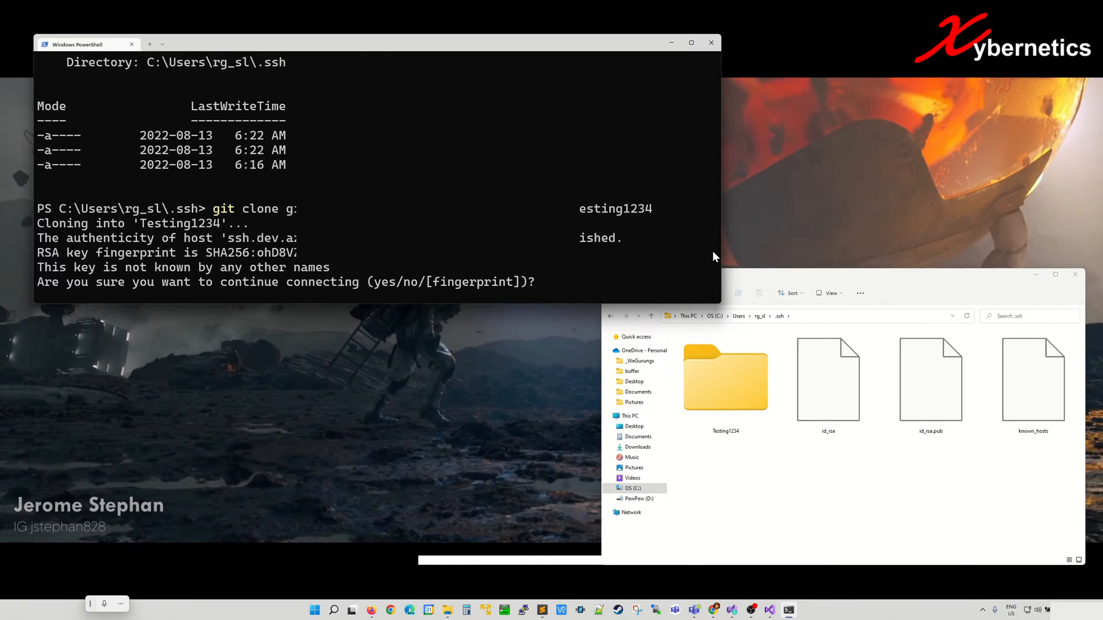
text(yes)
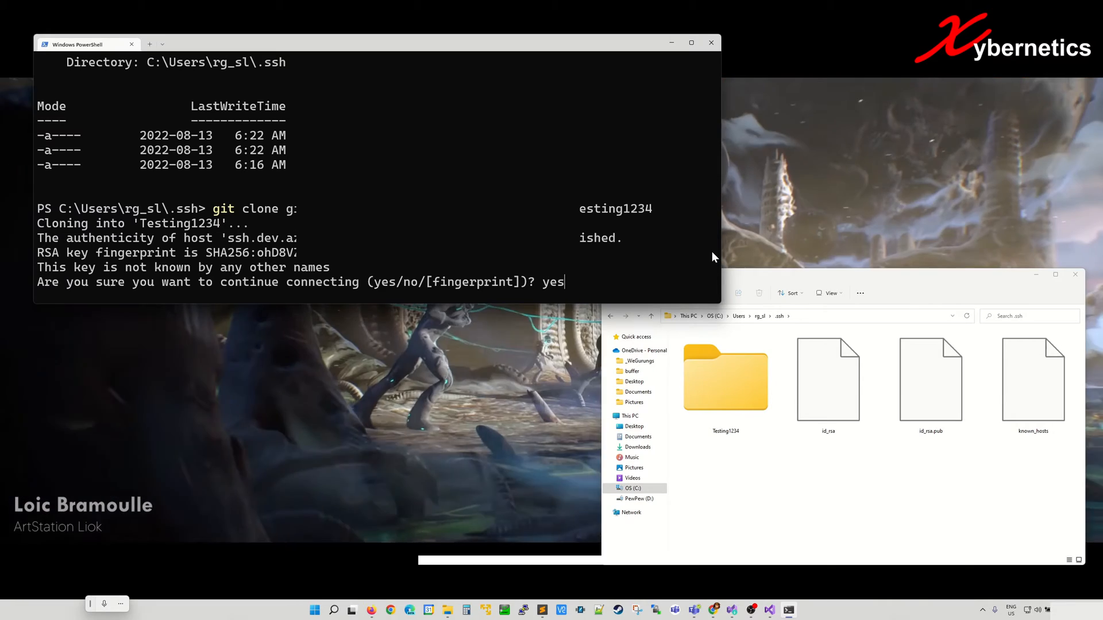
key(Return)
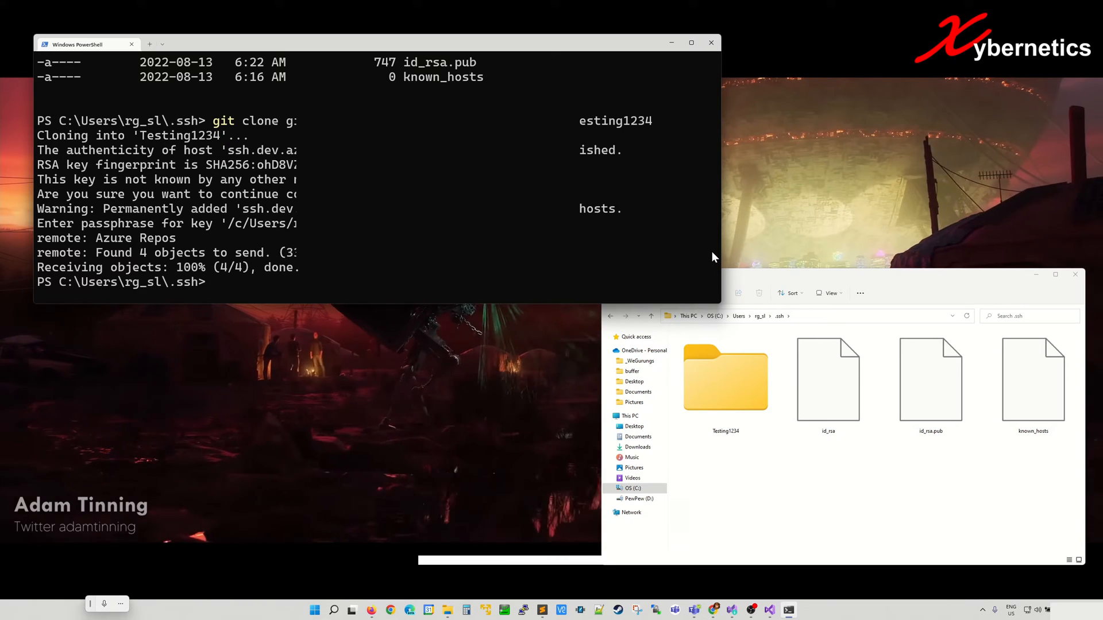
click(724, 380)
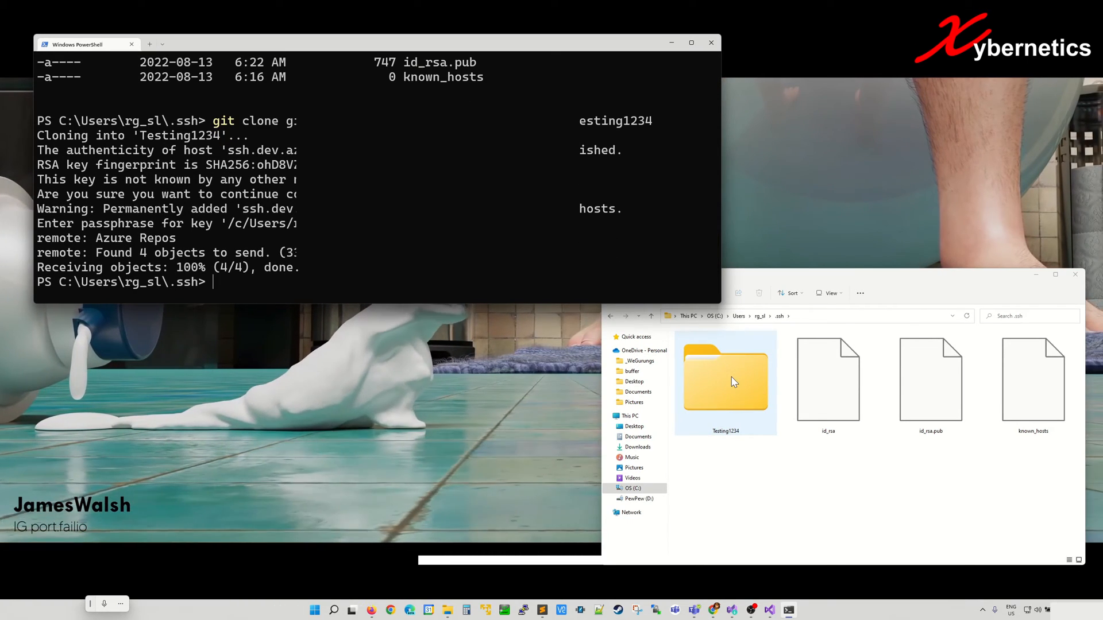
double_click(725, 380)
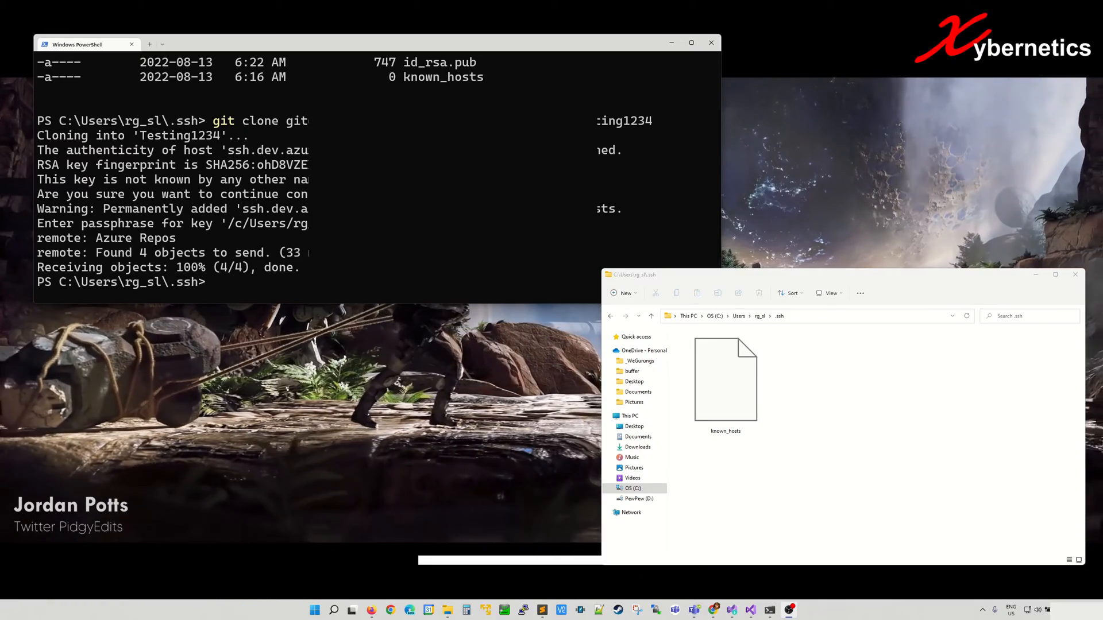
mouse_move(701, 507)
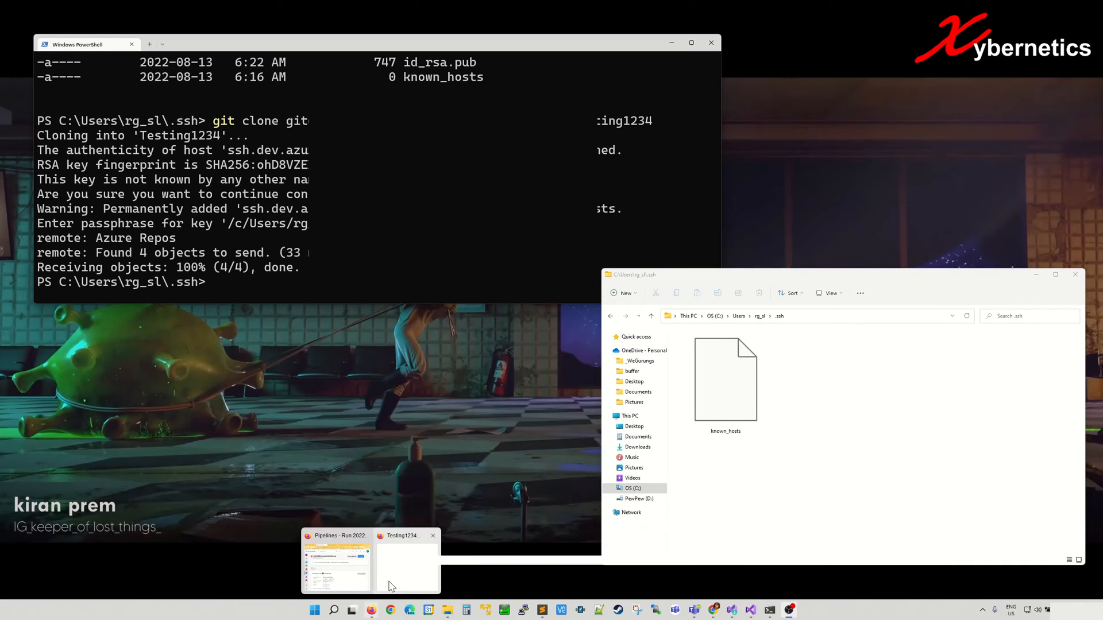
Back in Firefox, delete the TestABC key under User settings > SSH public keys.
click(404, 555)
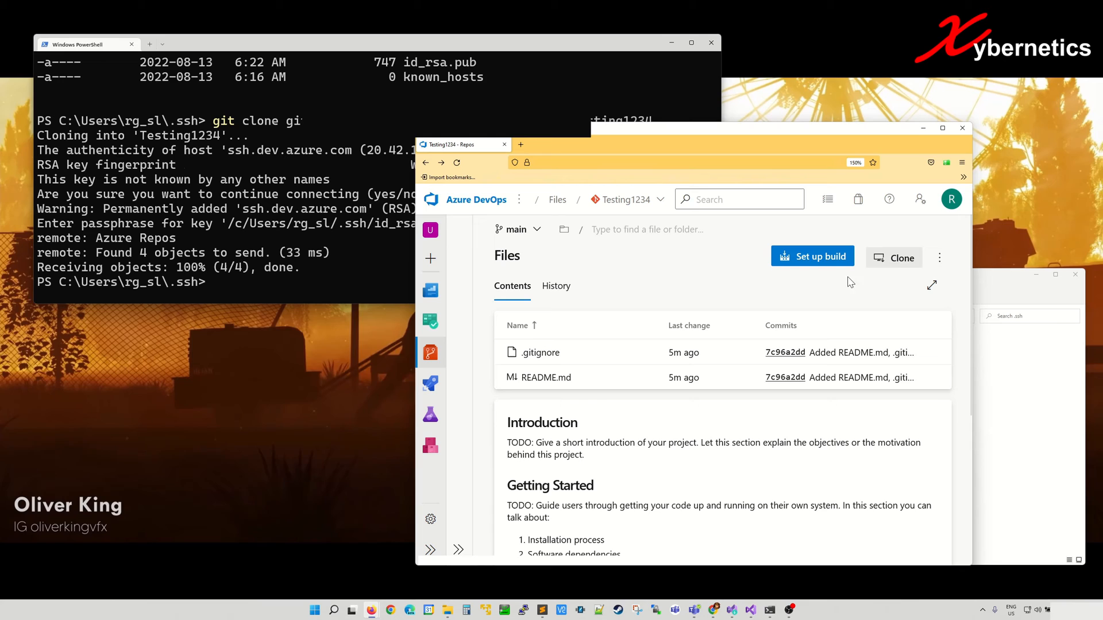
click(921, 199)
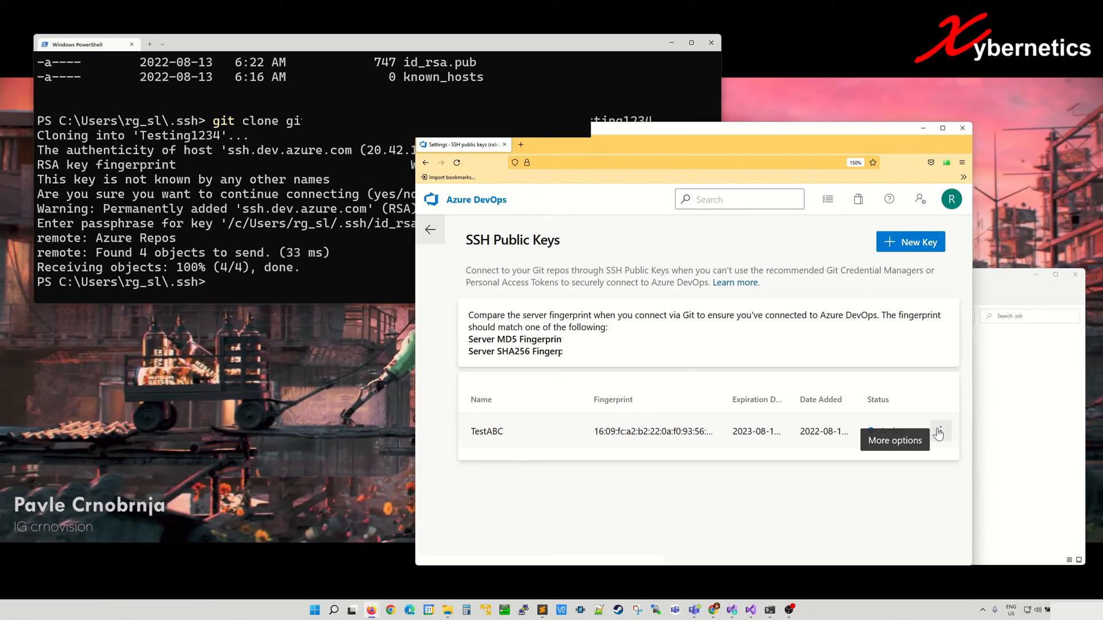
click(939, 431)
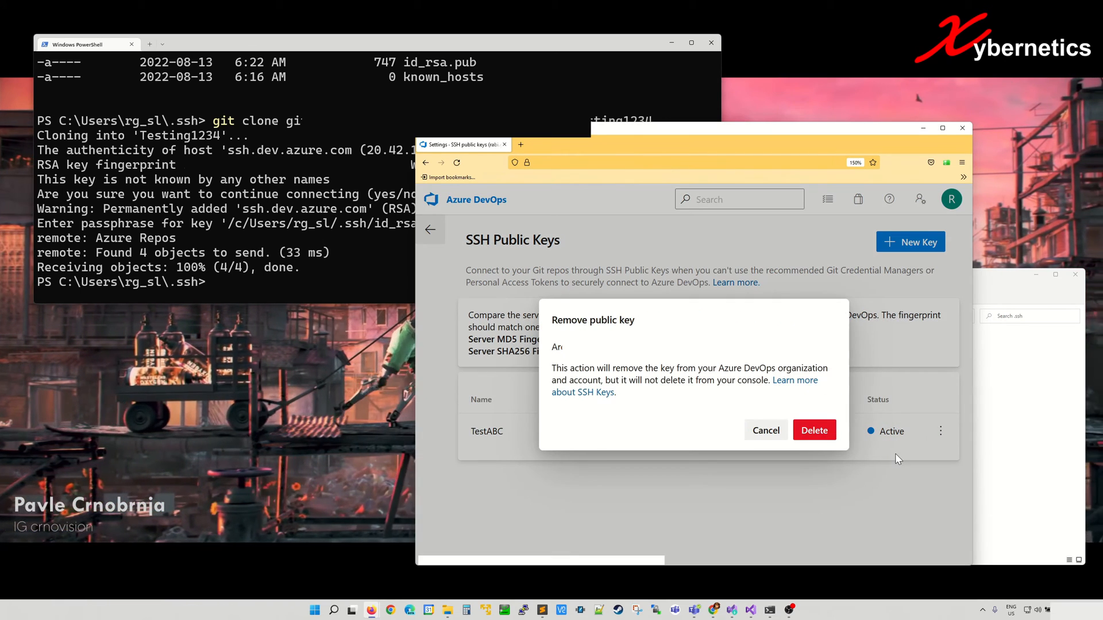
click(814, 430)
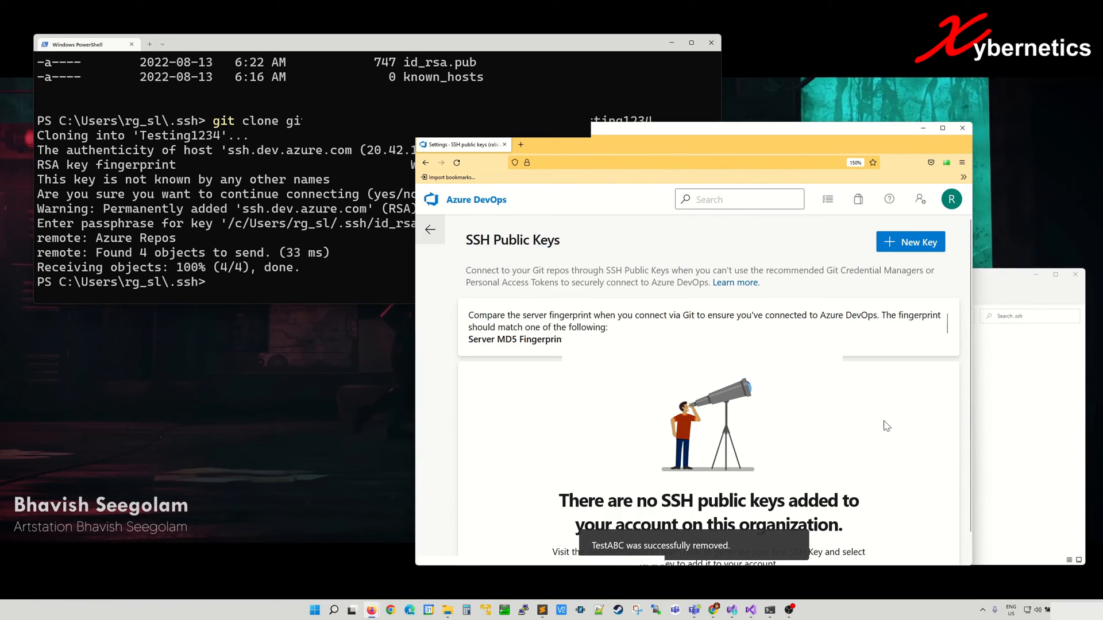